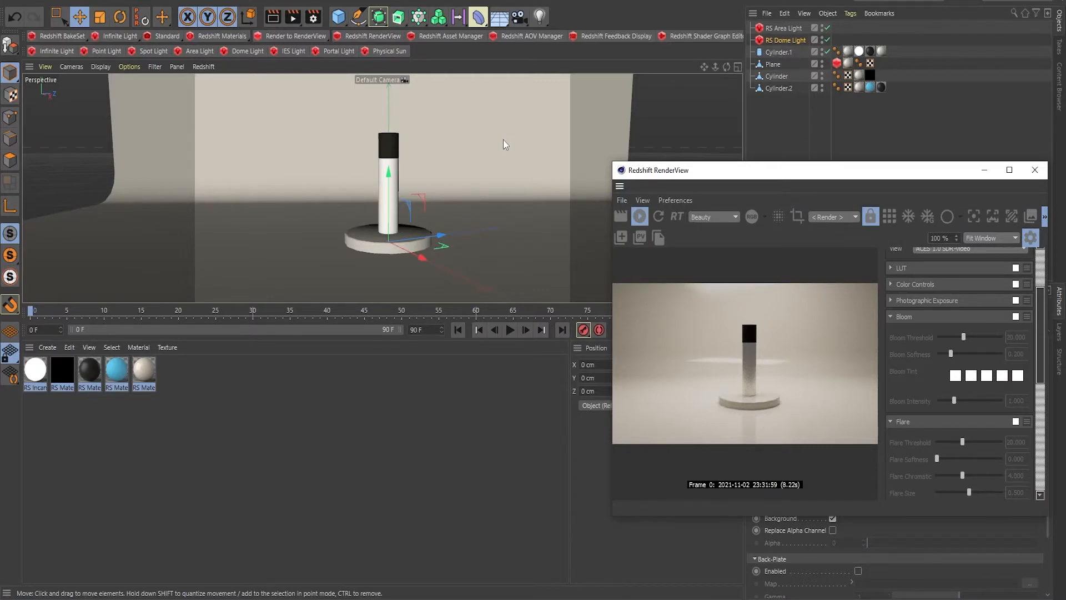
mouse_move(457, 178)
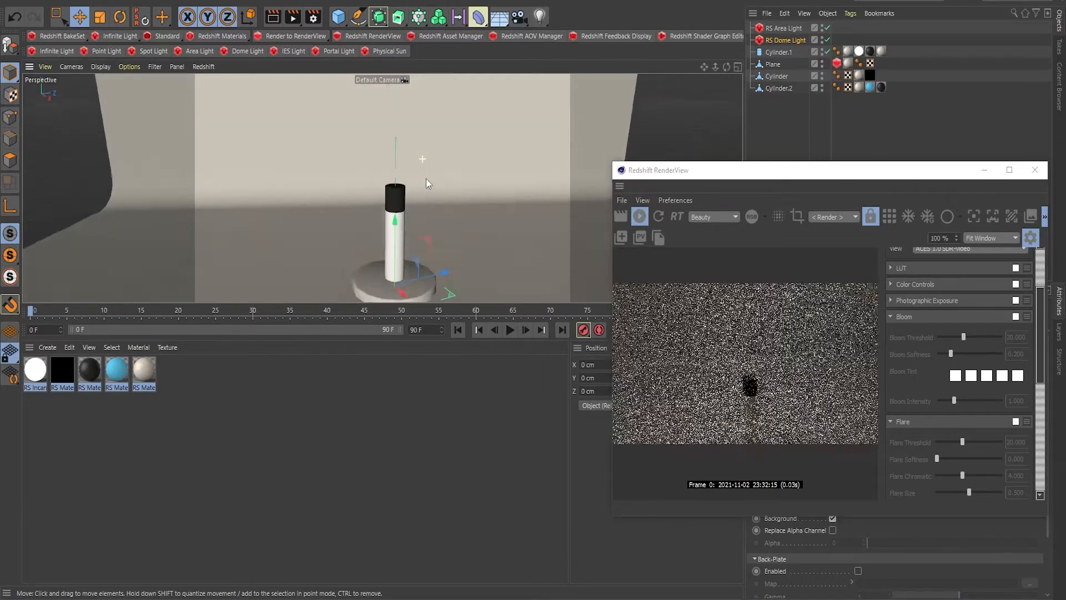
Close the Redshift RenderView preview to reveal the cylinder-on-base scene.
click(1034, 170)
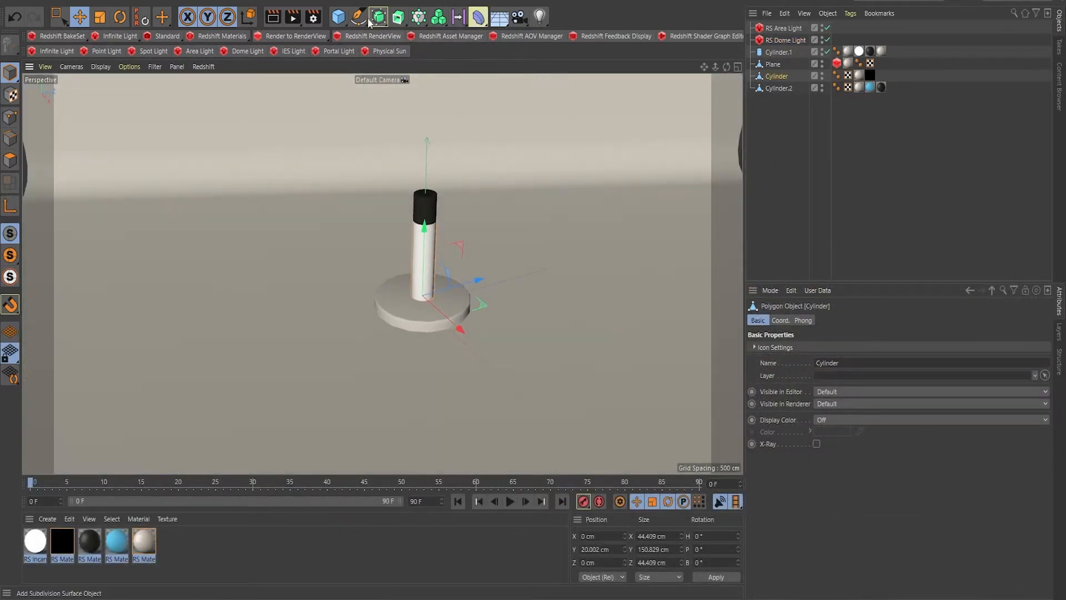
Pick the Spline Pen and set its type to B-Spline for the path.
click(358, 17)
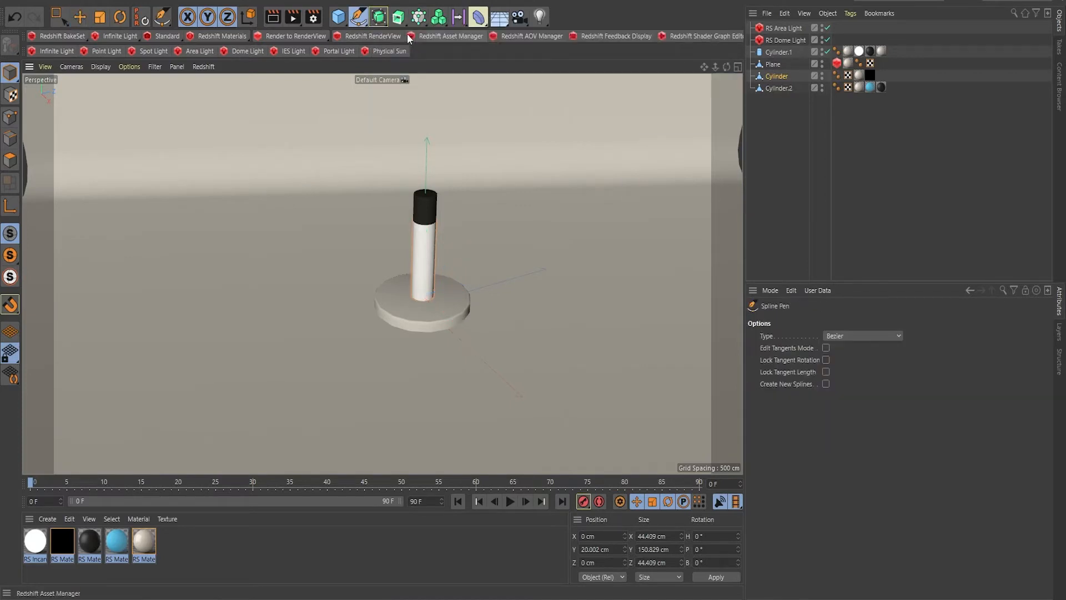
click(861, 335)
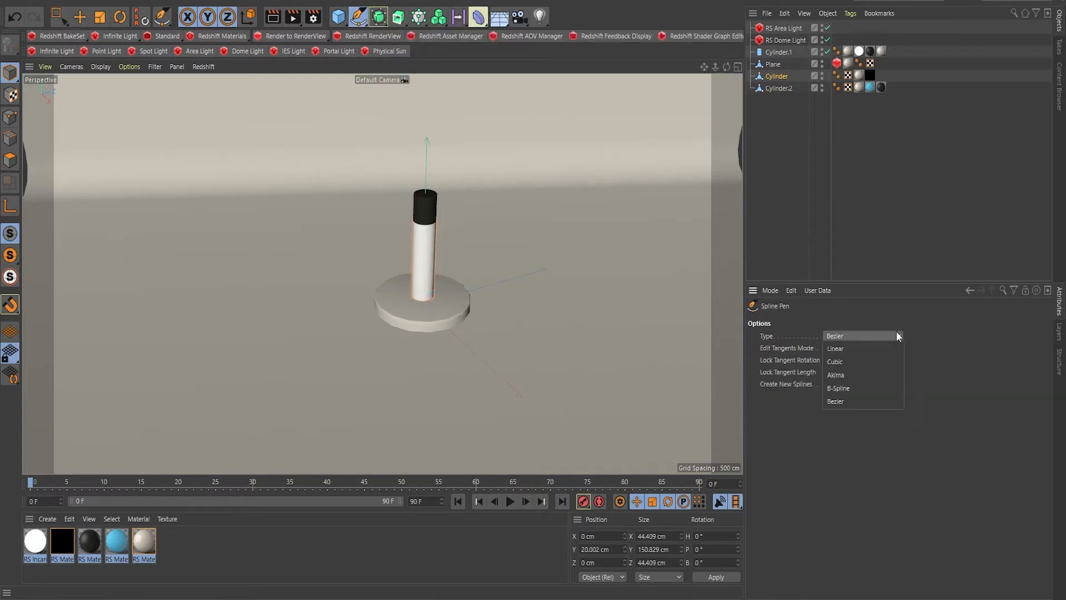
click(838, 388)
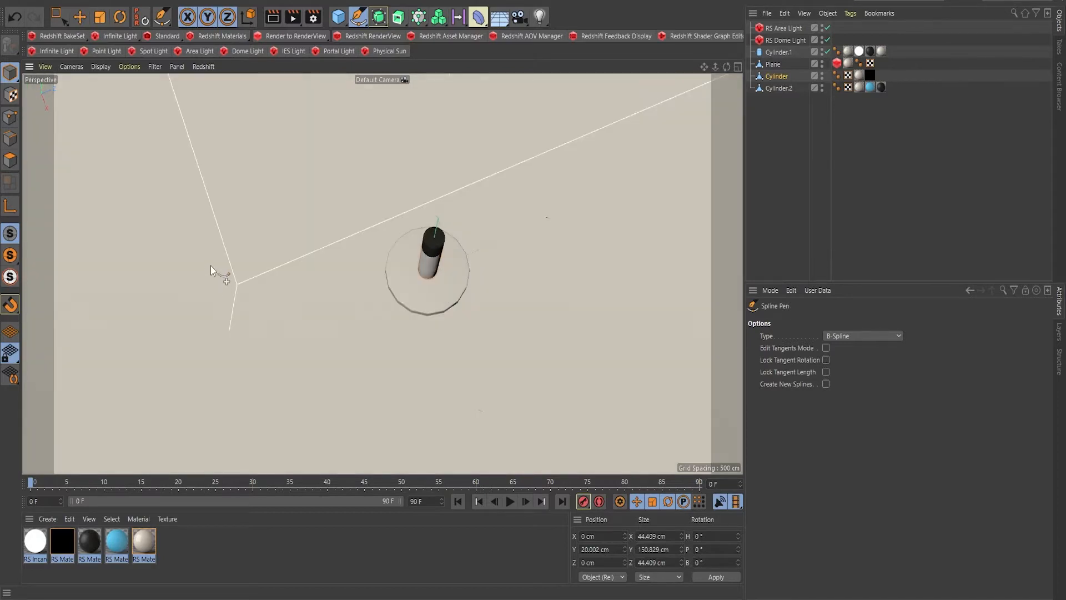
mouse_move(211, 281)
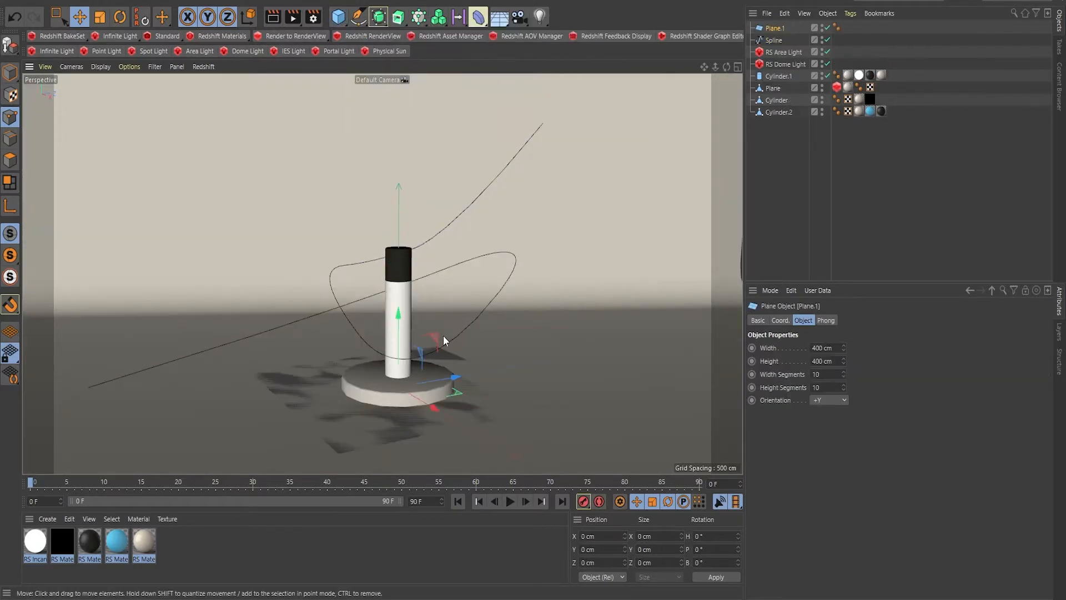
mouse_move(409, 350)
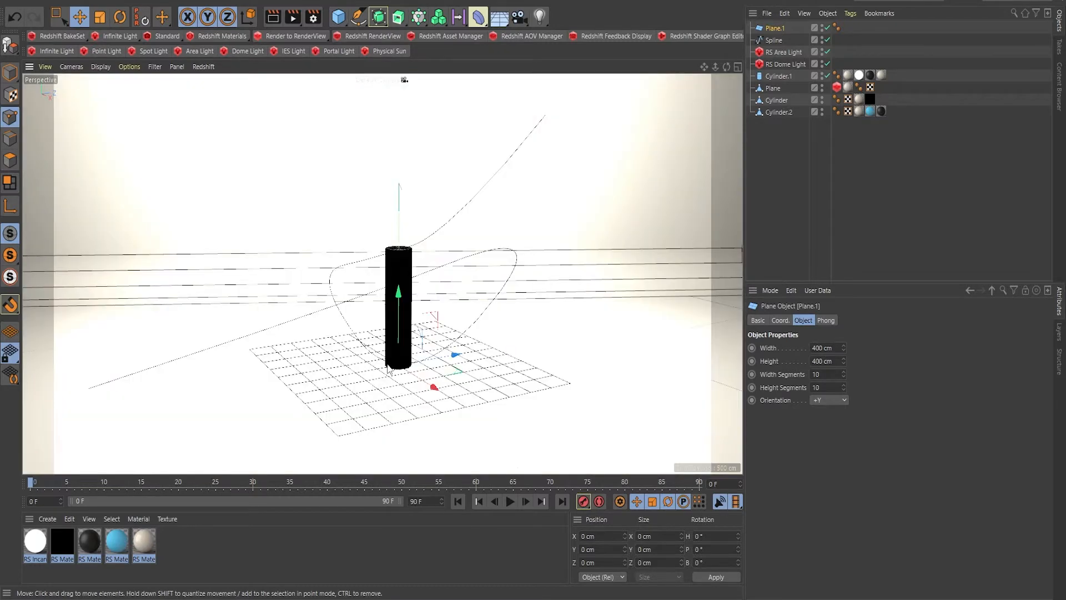
mouse_move(405, 409)
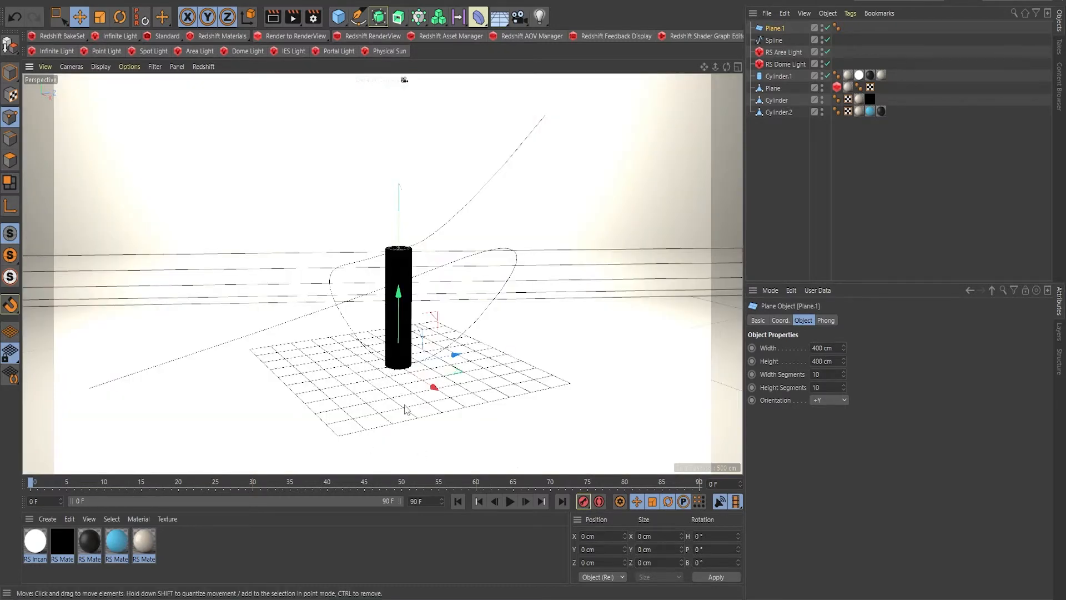
mouse_move(485, 340)
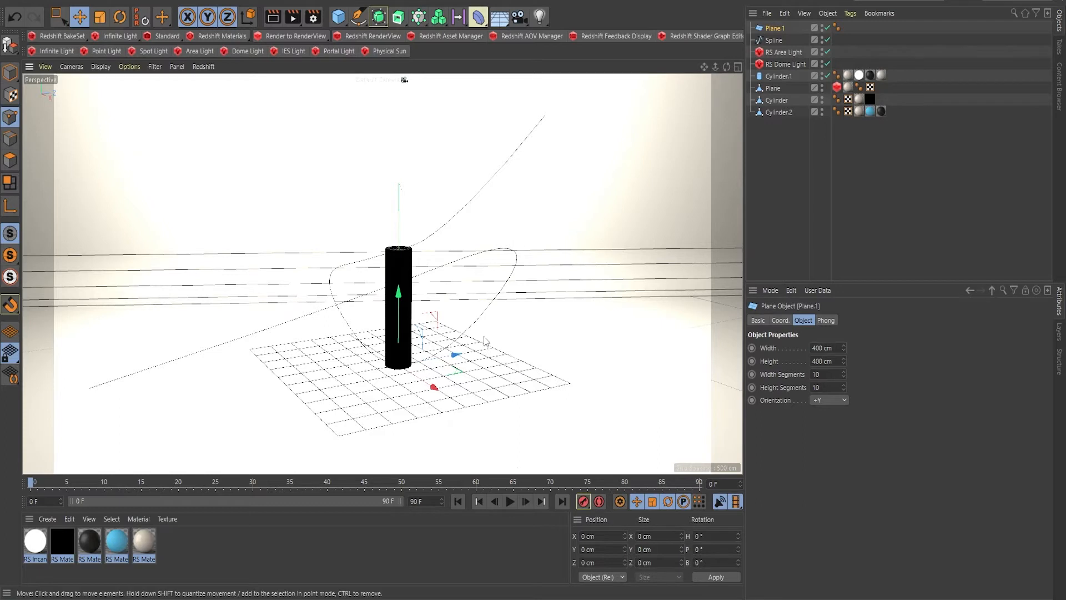
mouse_move(404, 291)
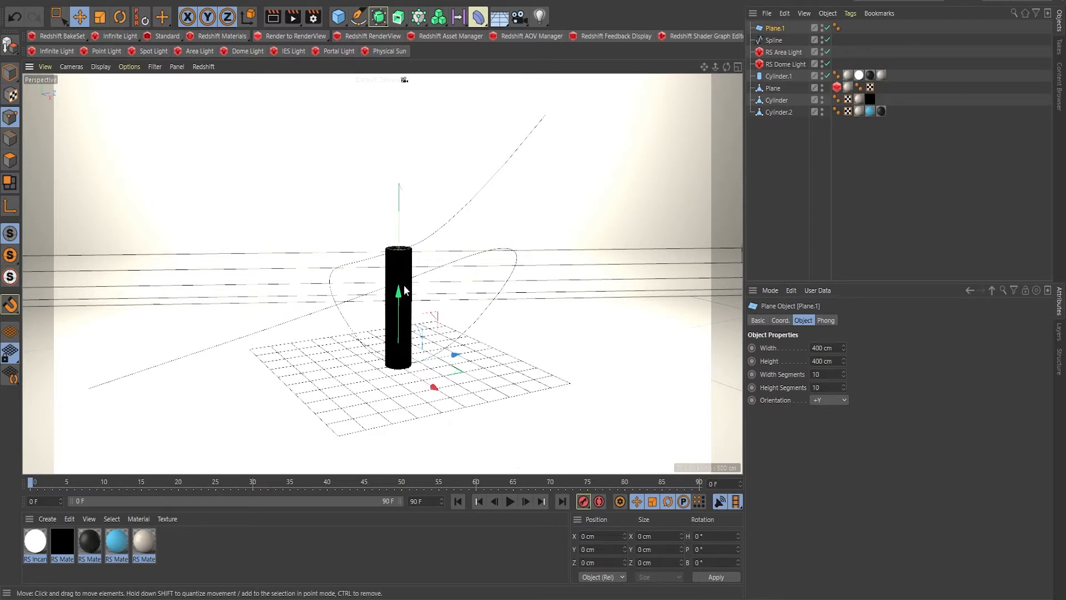
mouse_move(479, 266)
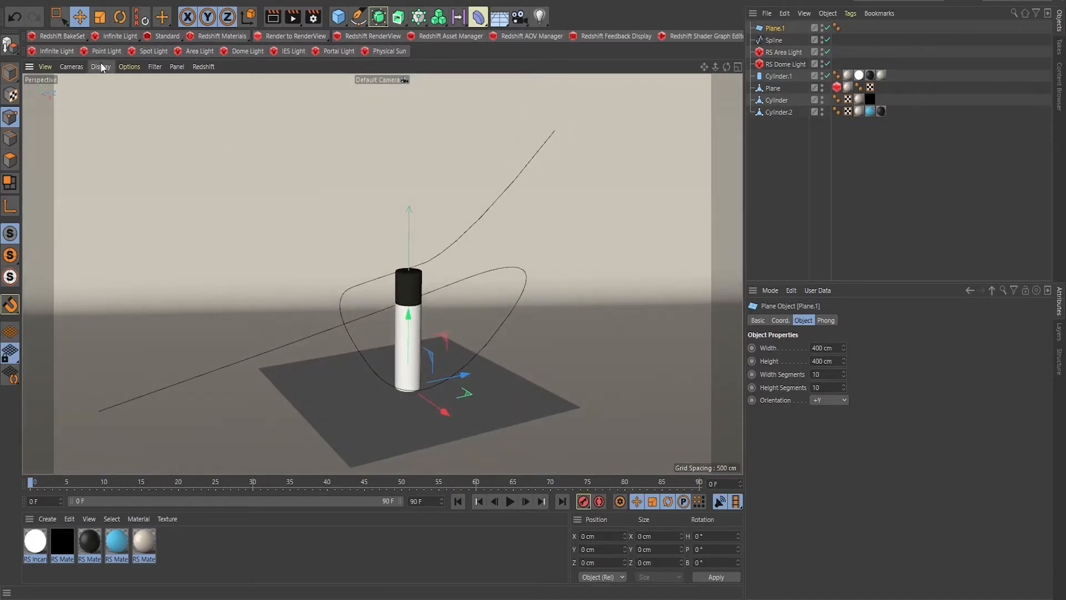
Open the viewport display options to switch to Gouraud Shading (Lines).
click(101, 67)
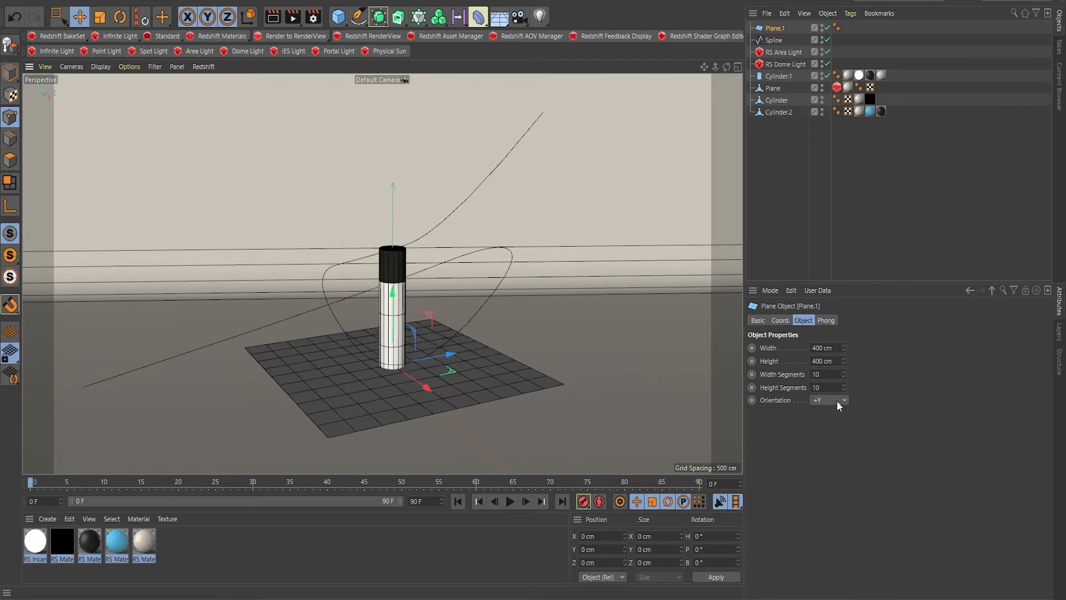
Set the plane to 62 by 284 cm facing −X, with 80 height segments.
click(828, 400)
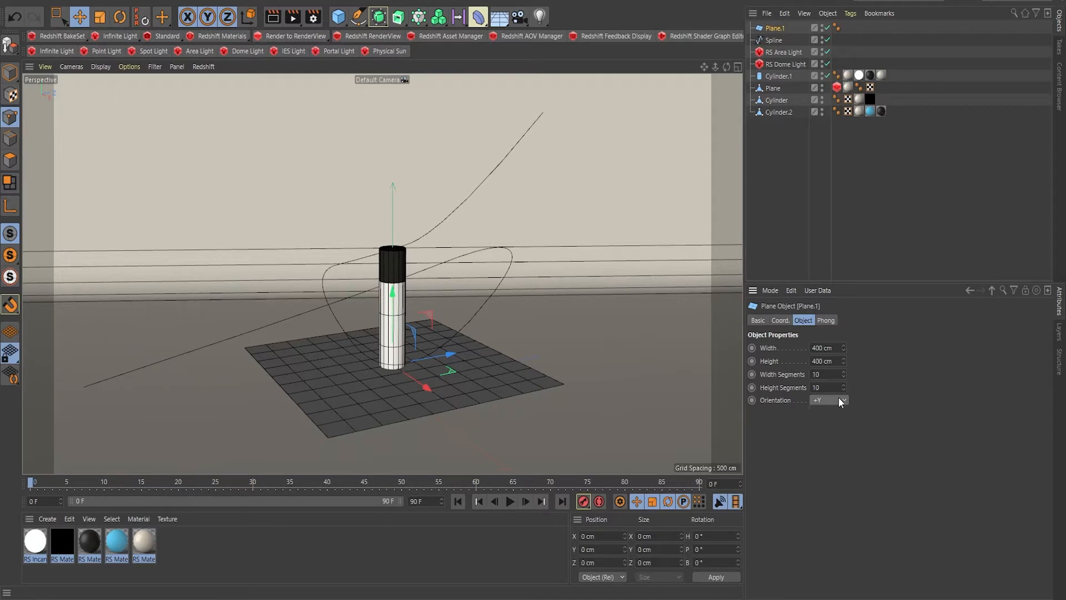
click(841, 400)
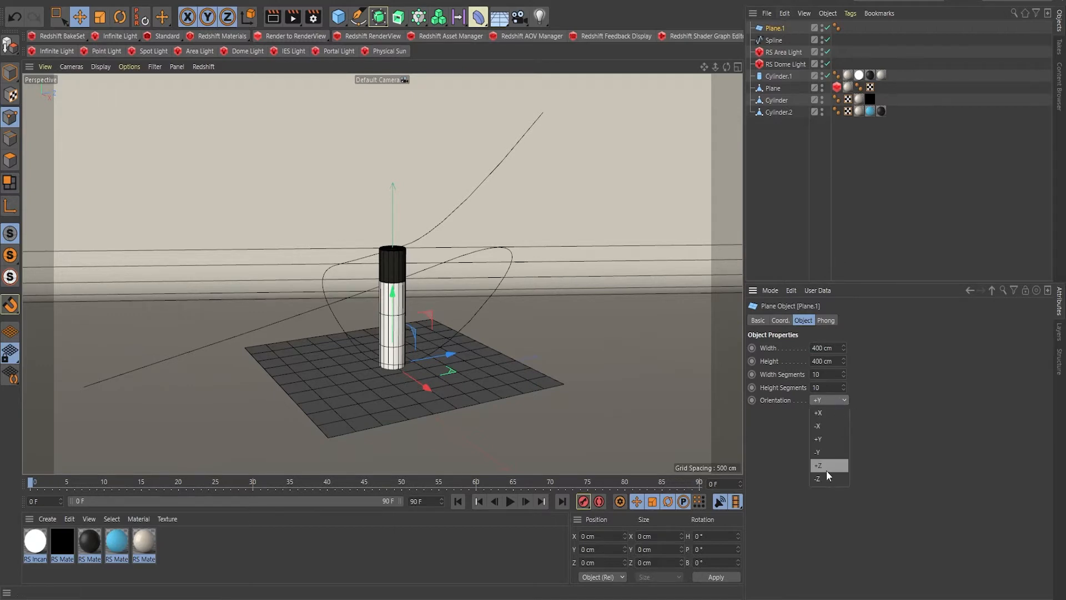
click(819, 466)
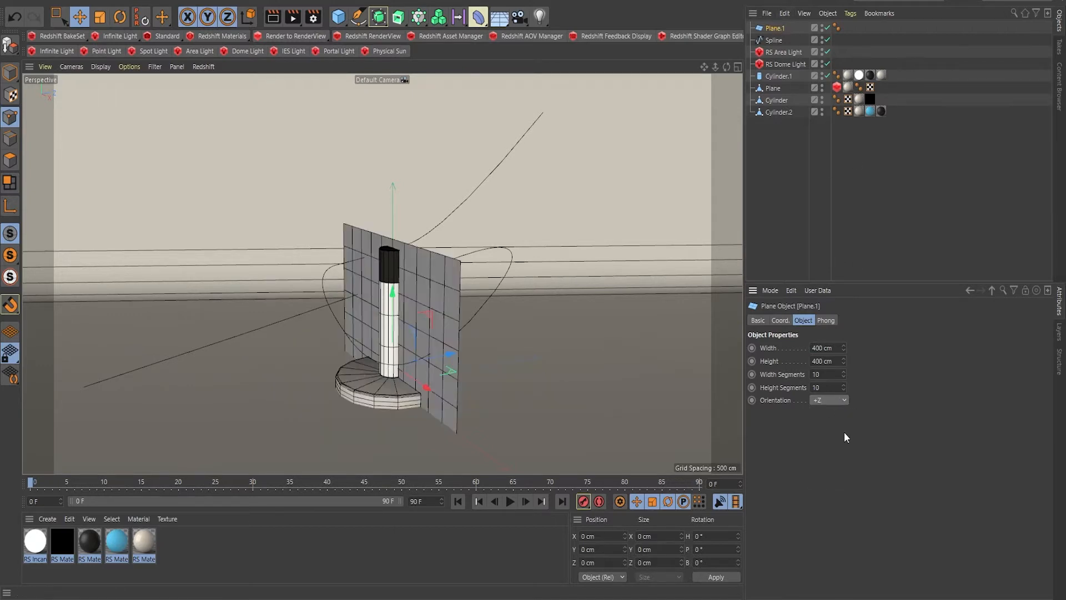
click(828, 400)
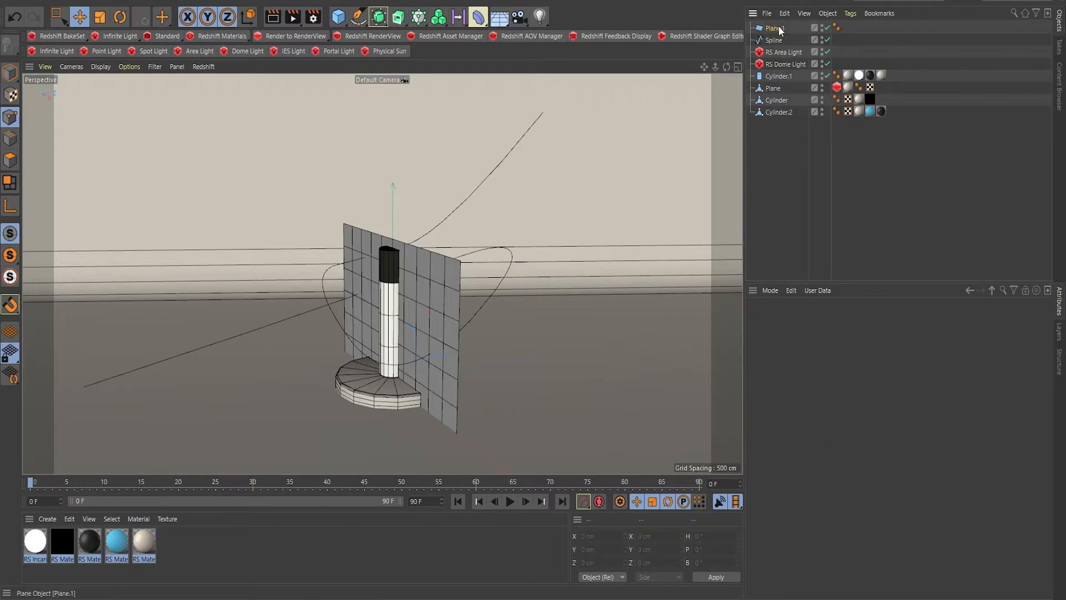
click(775, 27)
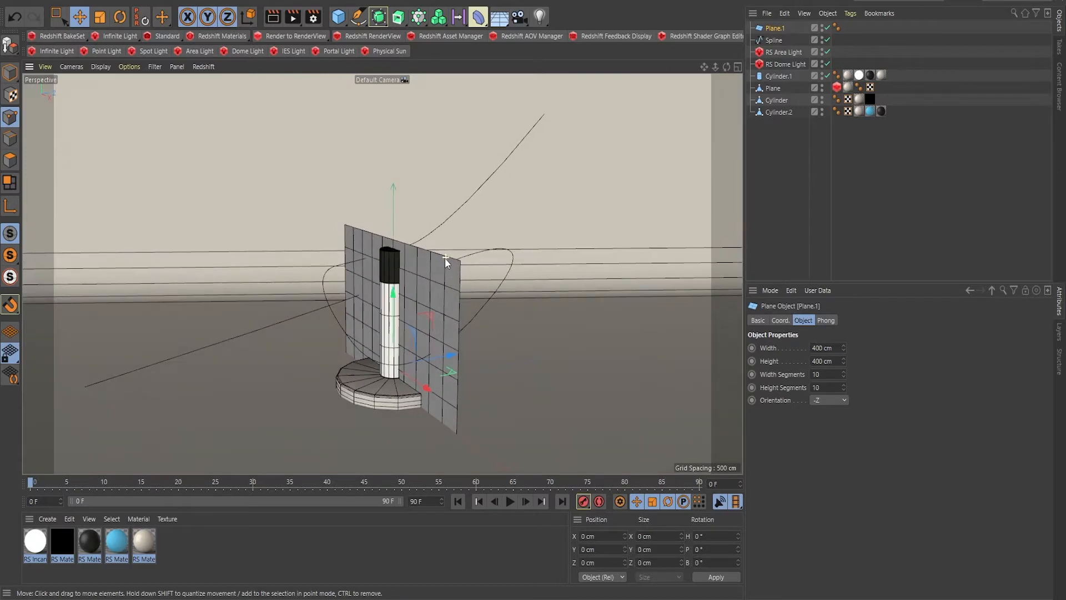
click(829, 400)
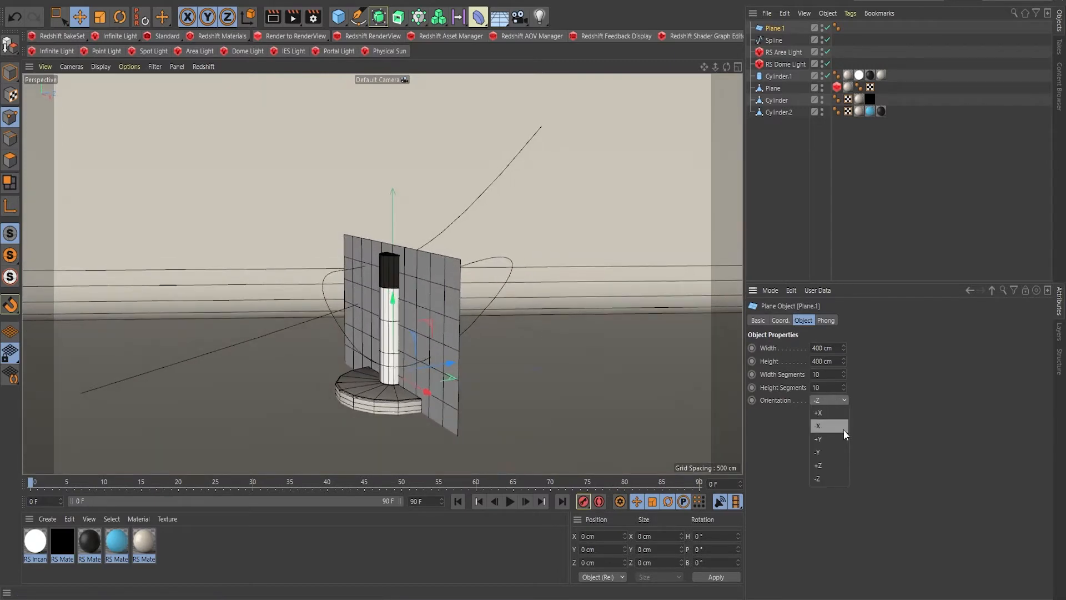
click(818, 426)
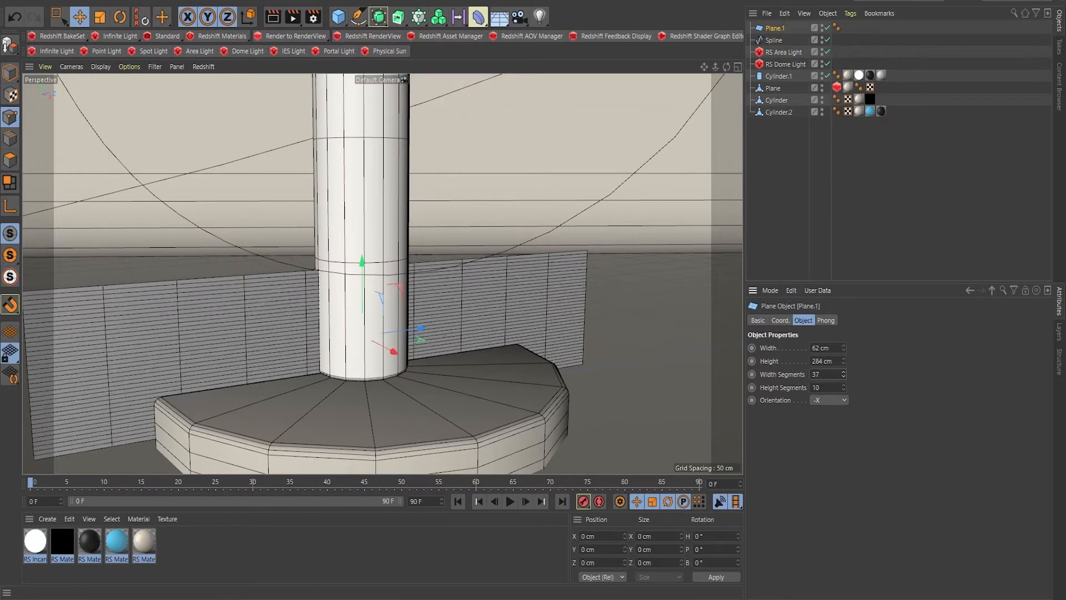
click(844, 385)
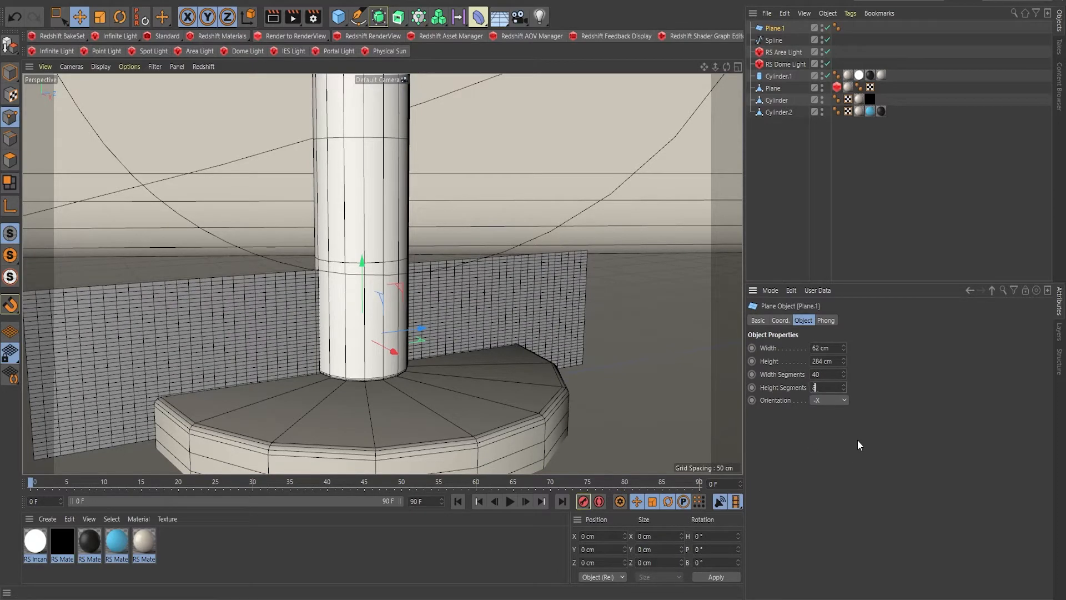
text(80)
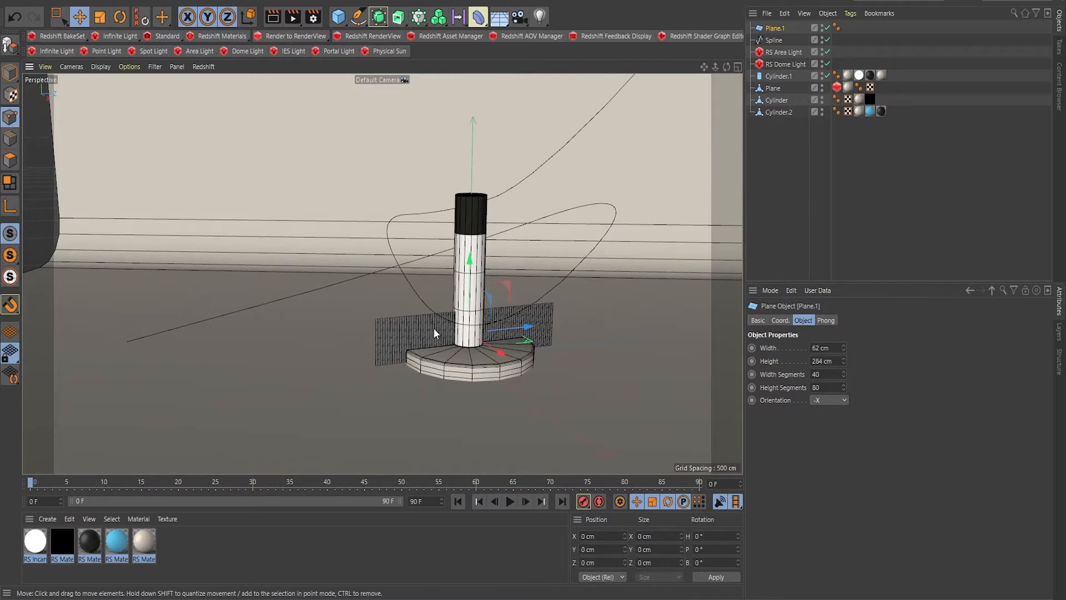
mouse_move(152, 175)
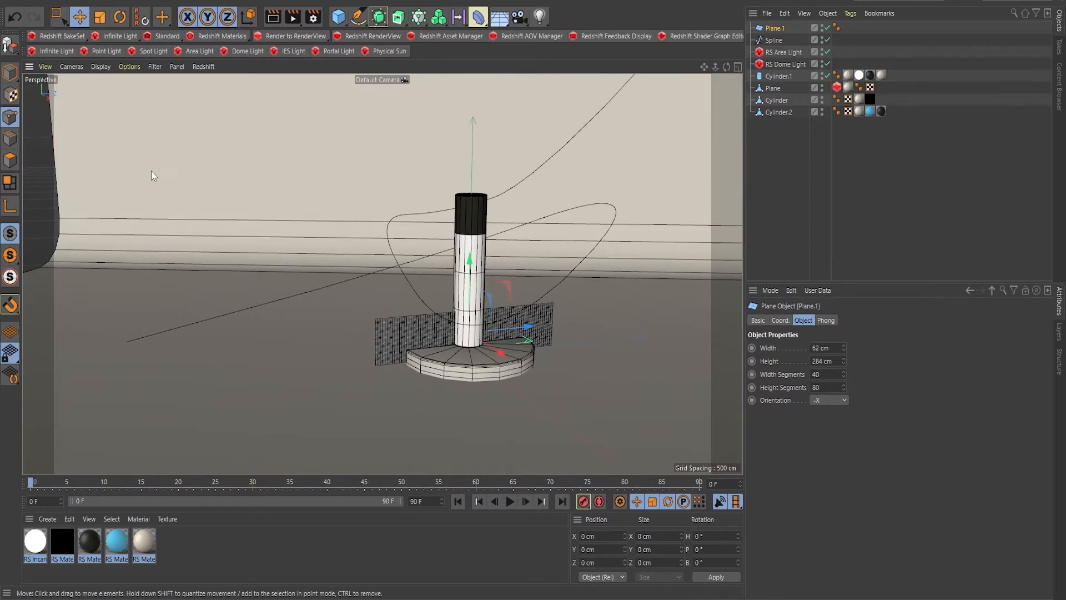
mouse_move(9, 46)
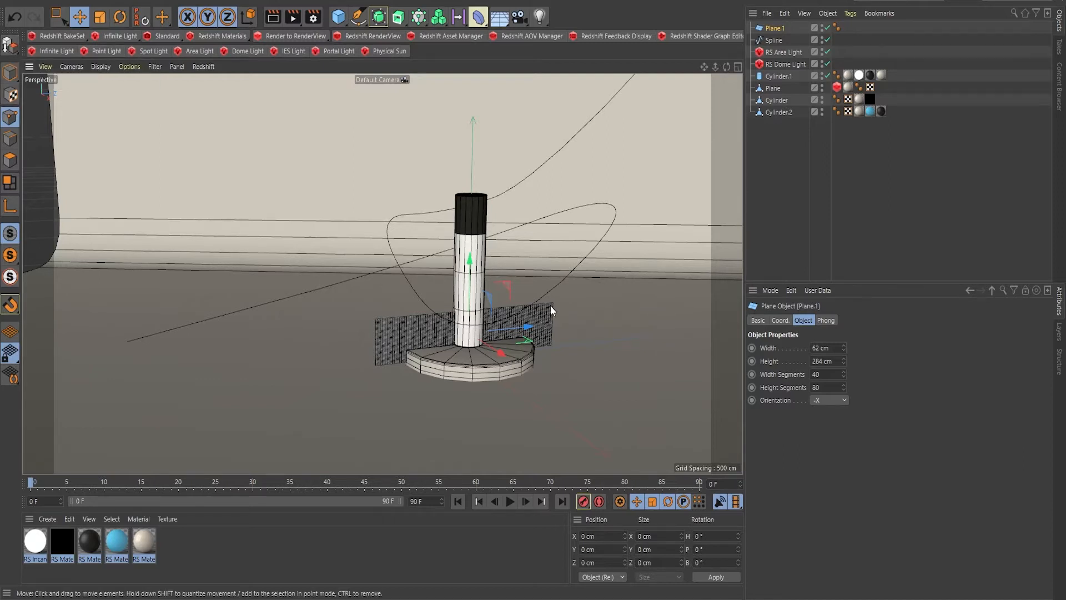
mouse_move(590, 298)
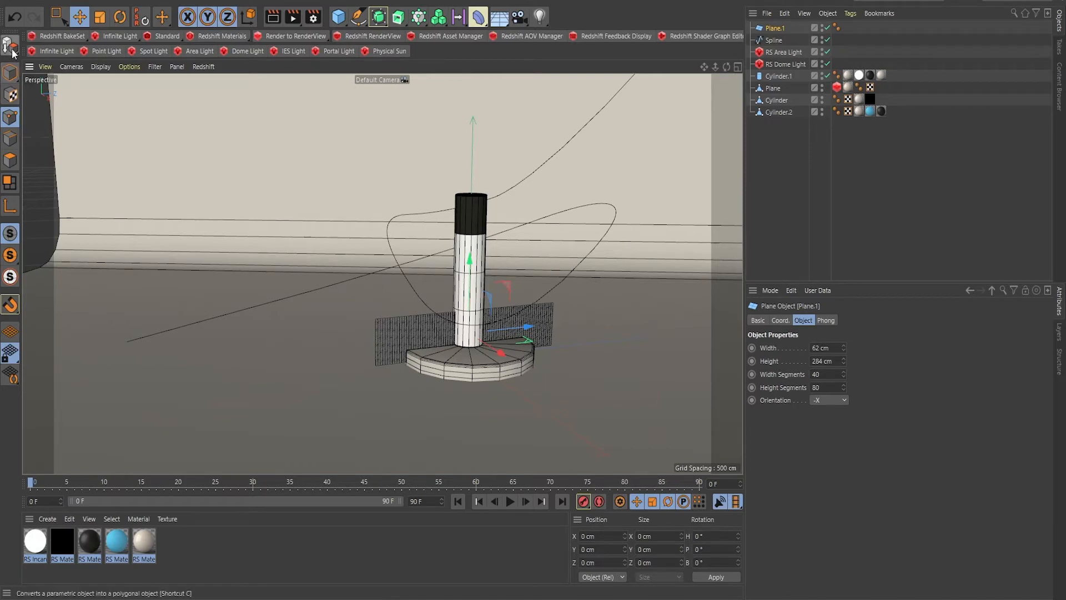
Convert the subdivided plane into editable polygon object Plane.1 and select it.
click(12, 52)
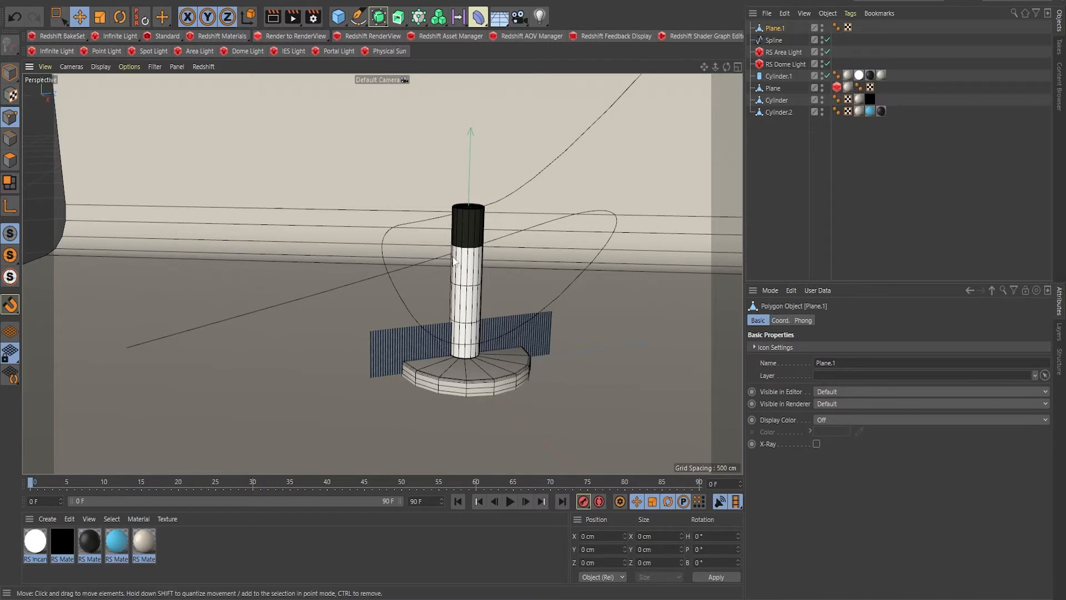
click(774, 39)
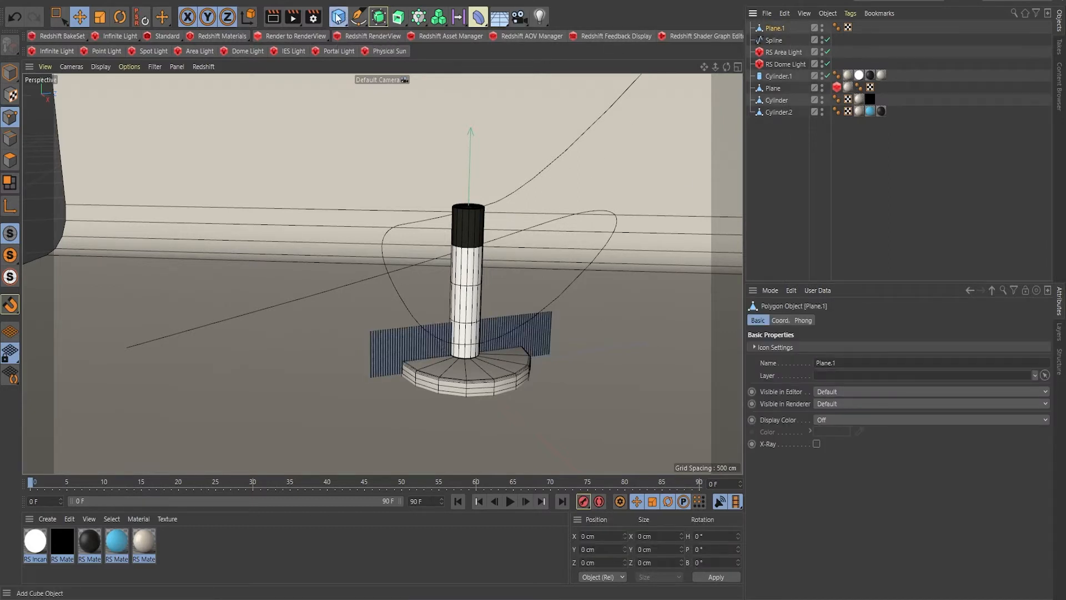
mouse_move(480, 17)
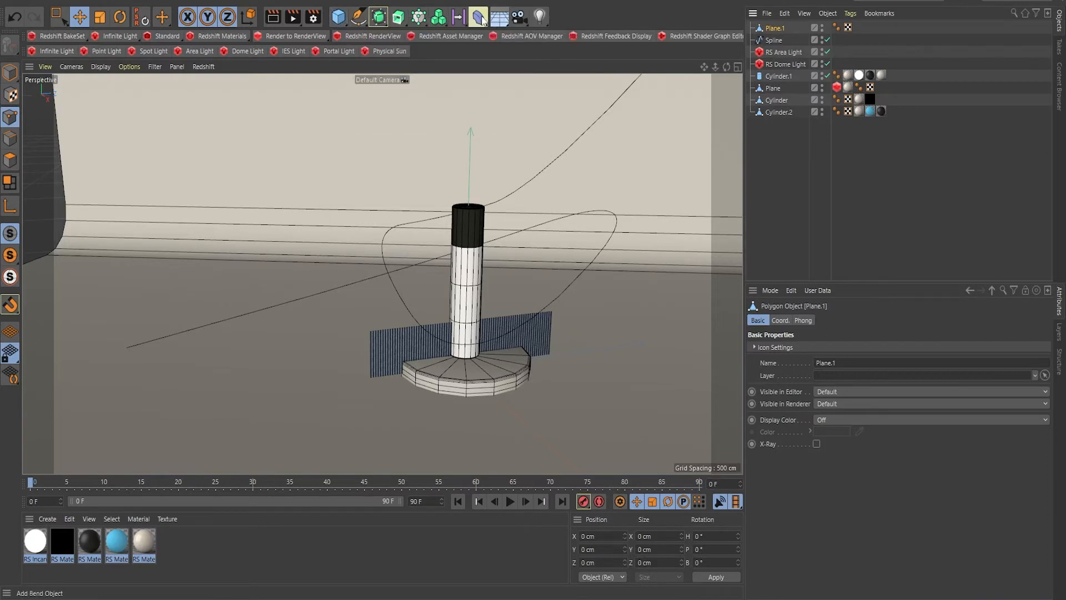
Add a Spline Wrap deformer to the strip and set End Mode to Clamp.
click(479, 16)
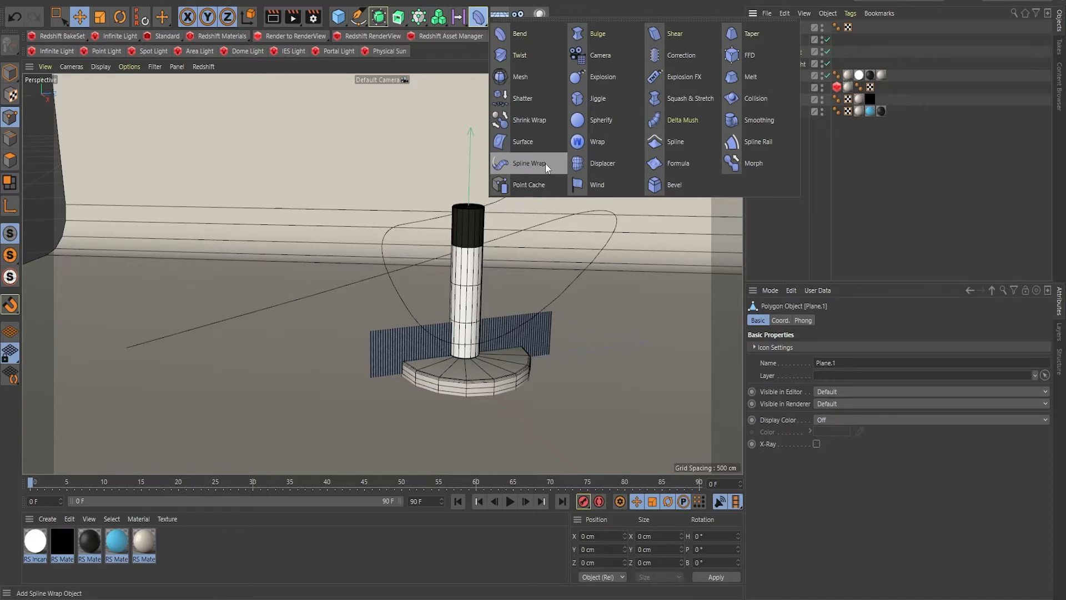
click(530, 163)
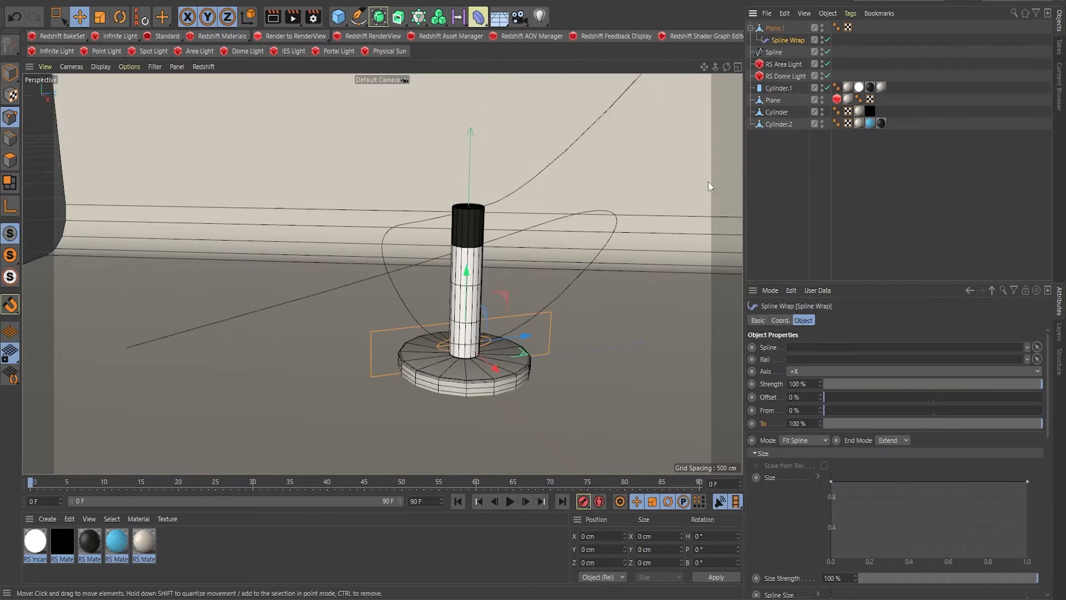
mouse_move(705, 163)
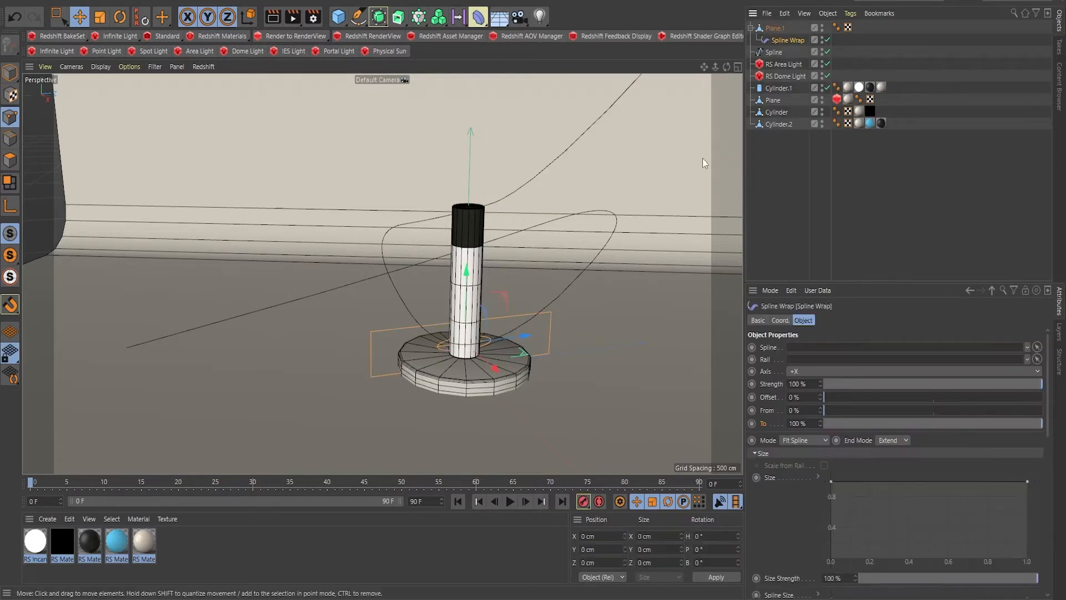
mouse_move(433, 299)
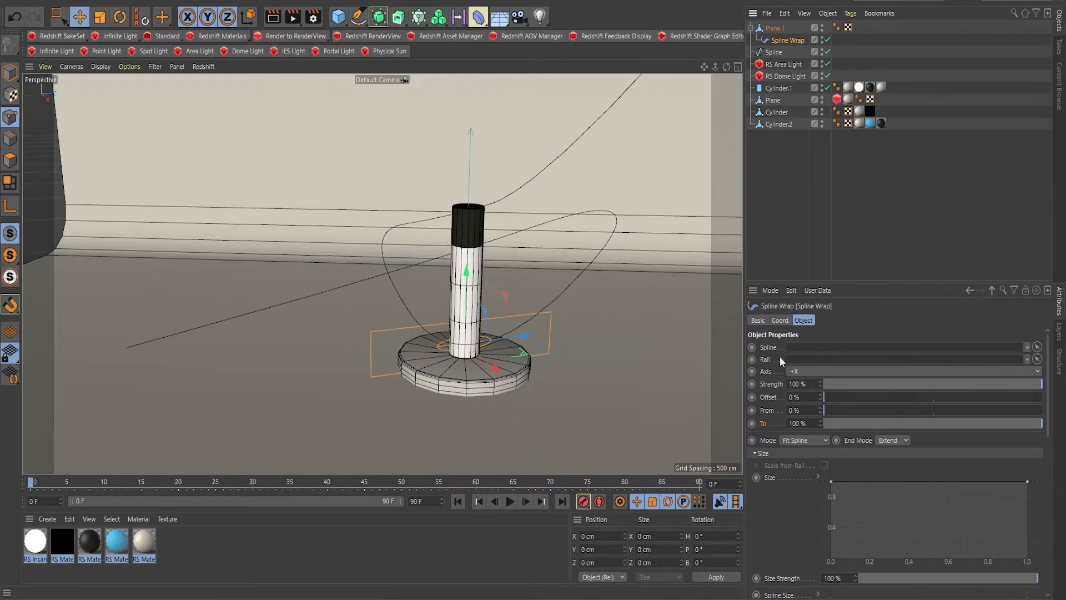
mouse_move(801, 352)
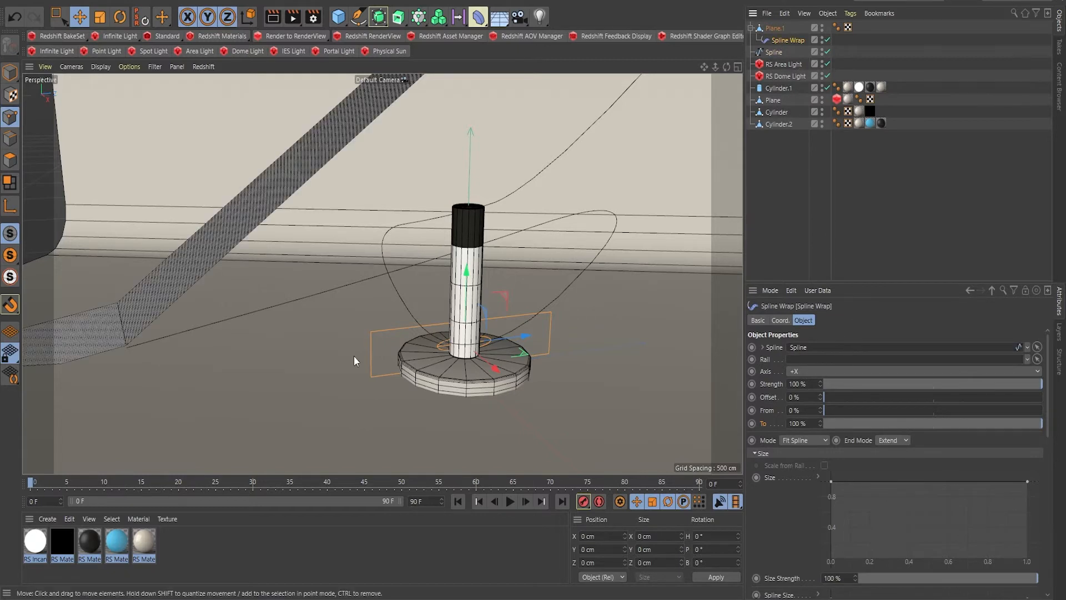
mouse_move(874, 203)
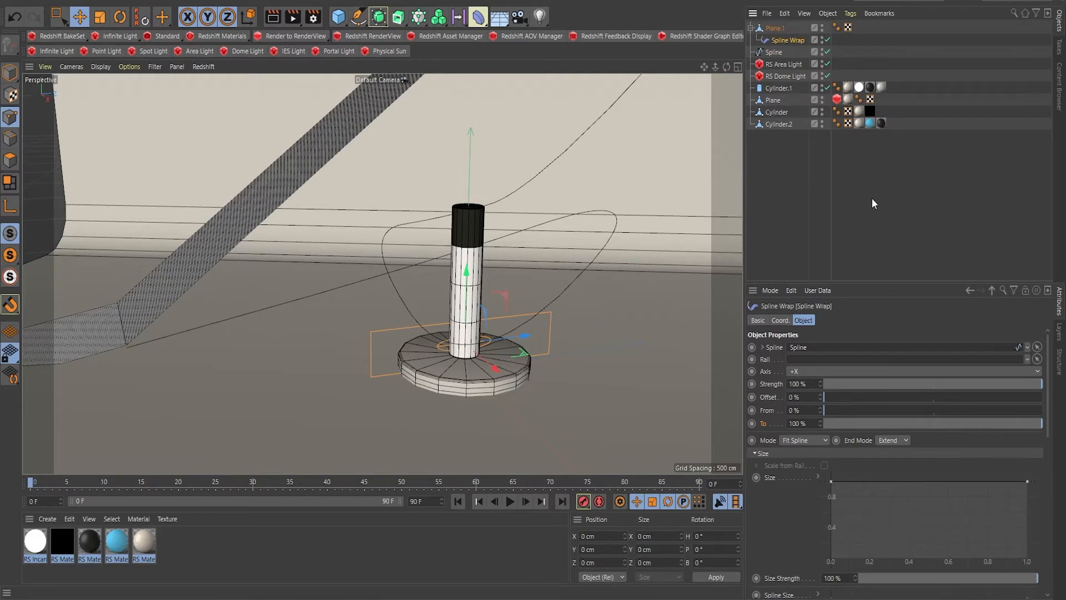
click(805, 440)
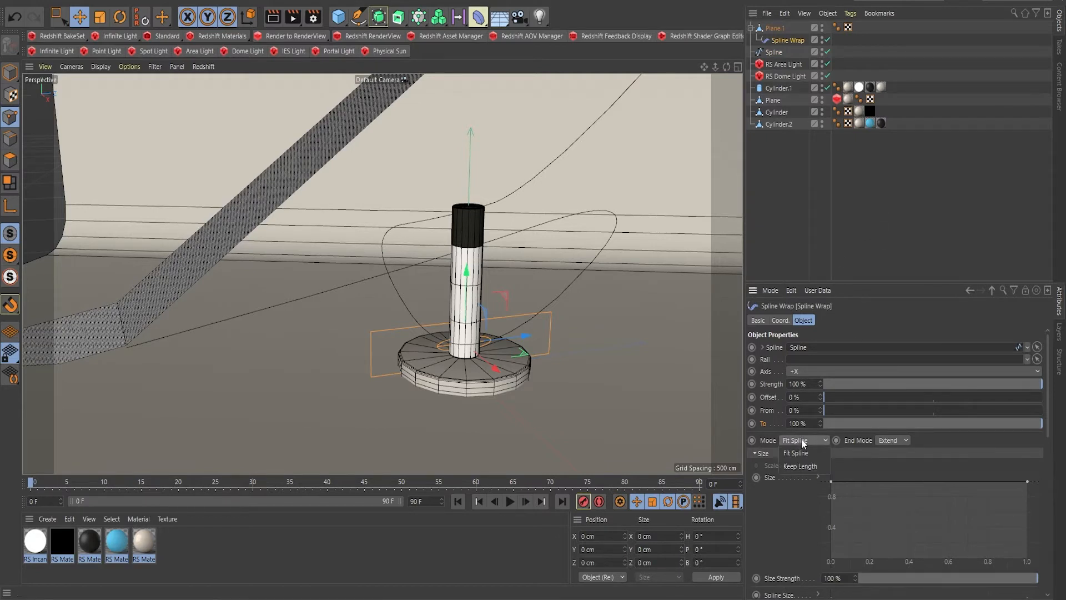
click(892, 440)
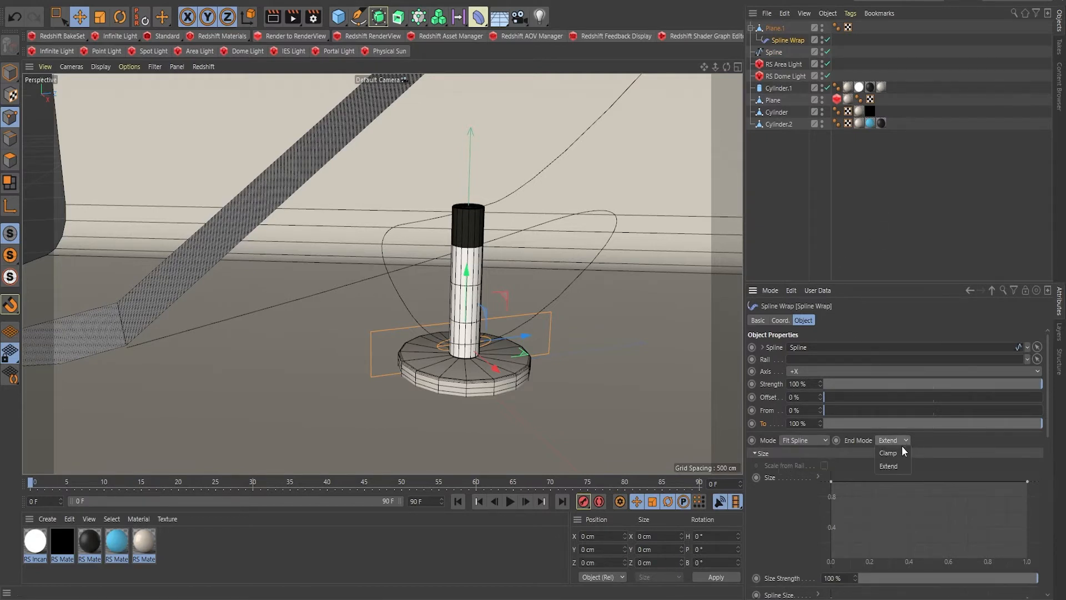
click(888, 452)
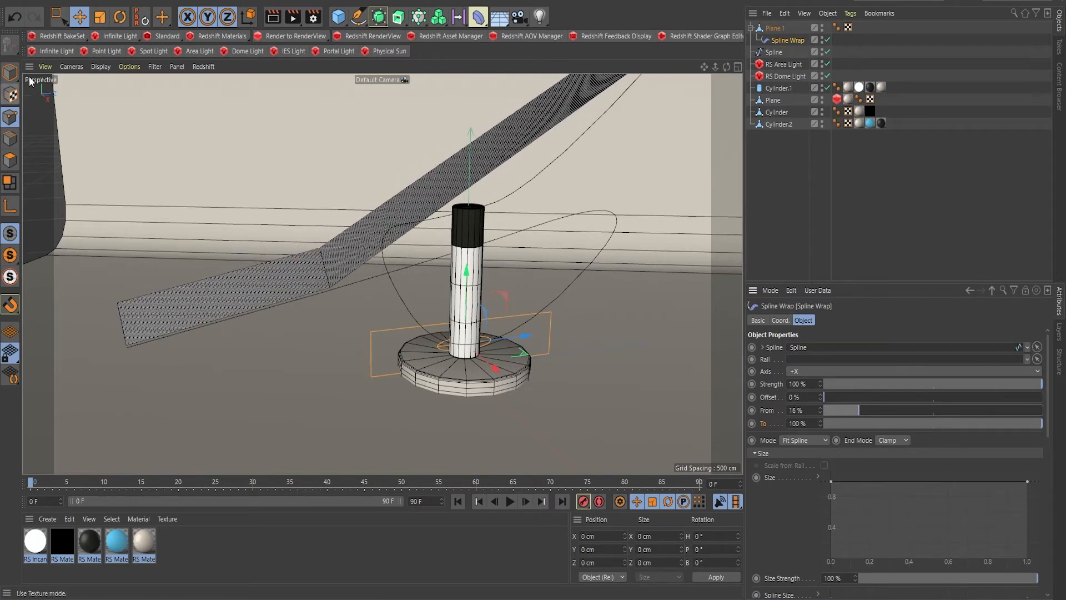
Link the B-Spline into the Spline Wrap's Spline field.
click(773, 51)
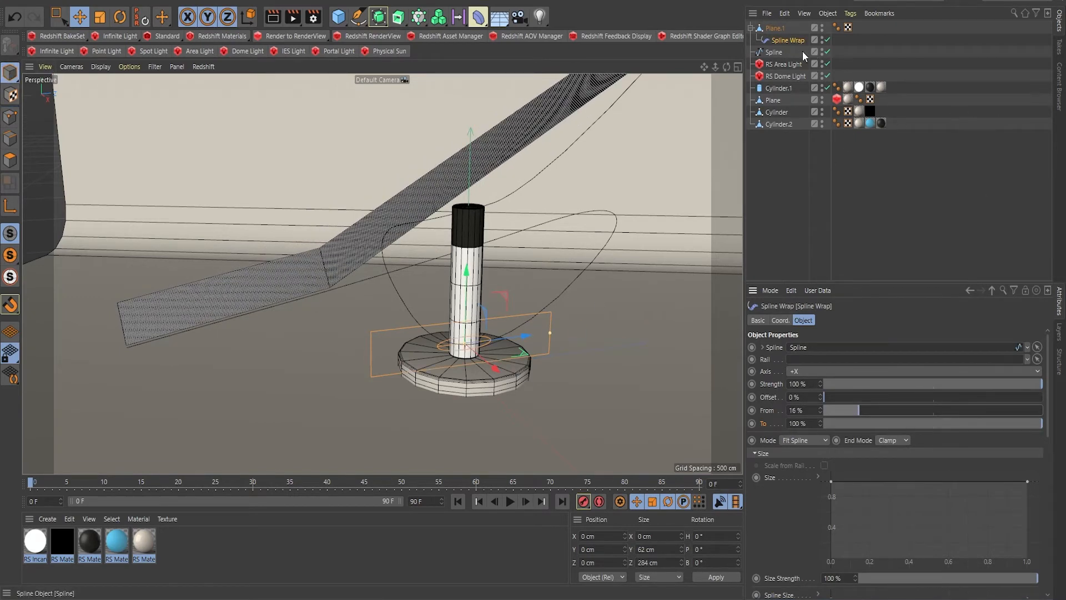
click(773, 52)
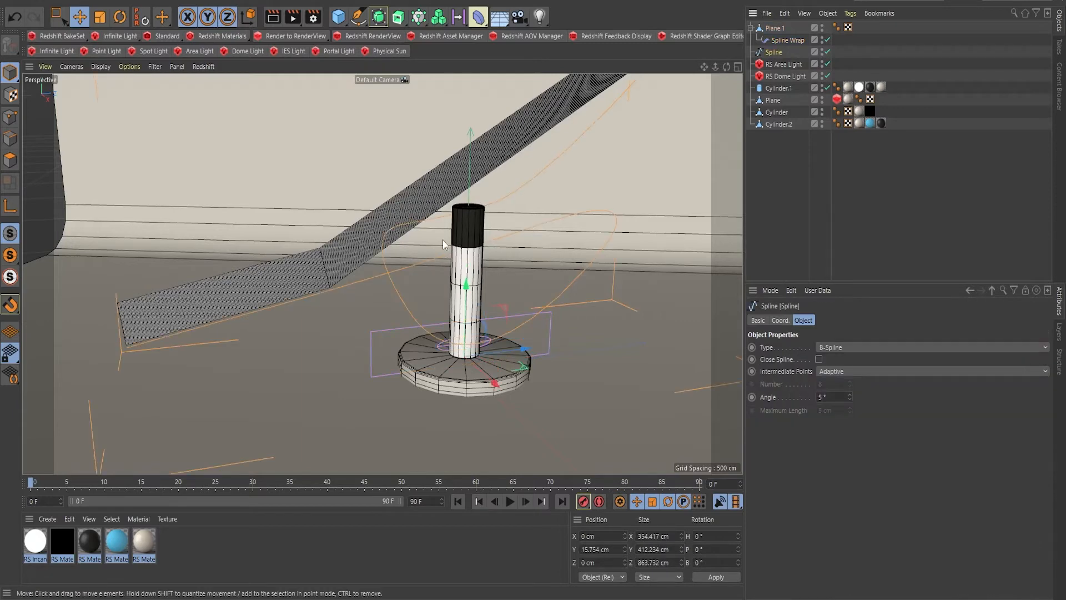
click(819, 360)
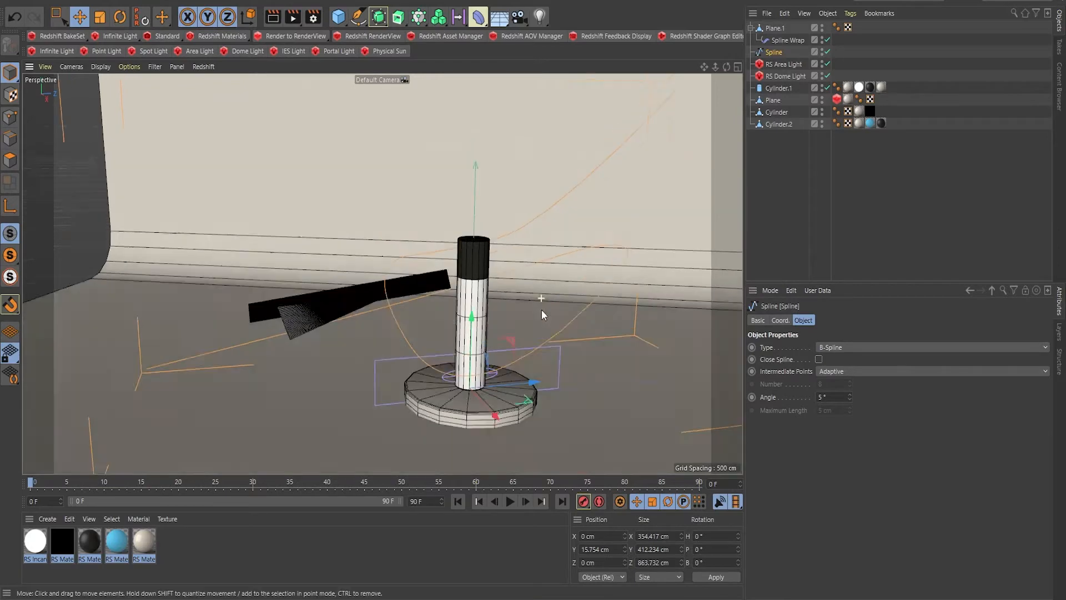
click(788, 40)
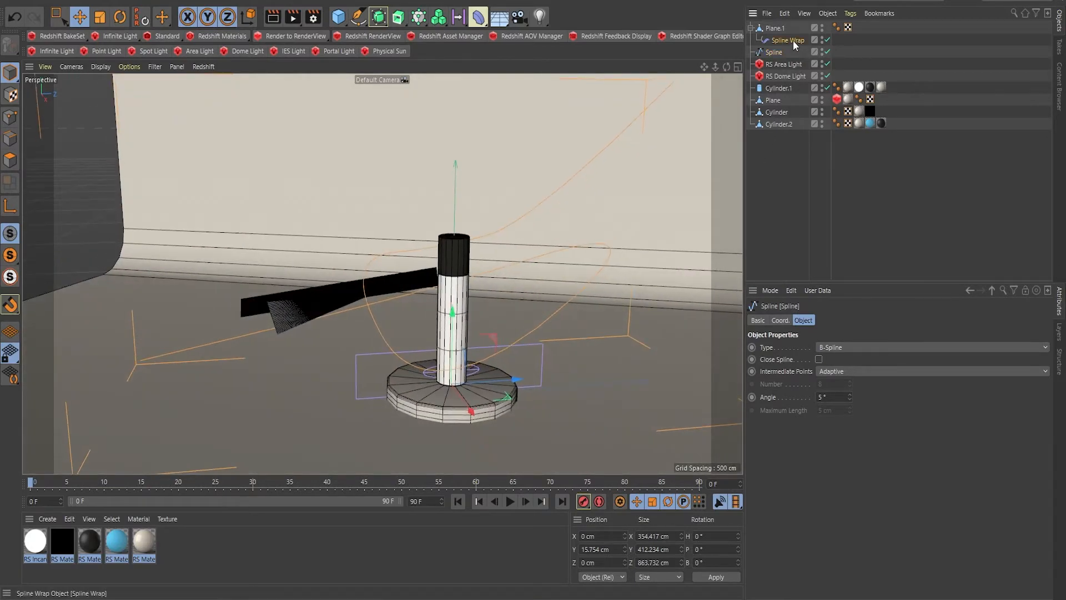
click(788, 40)
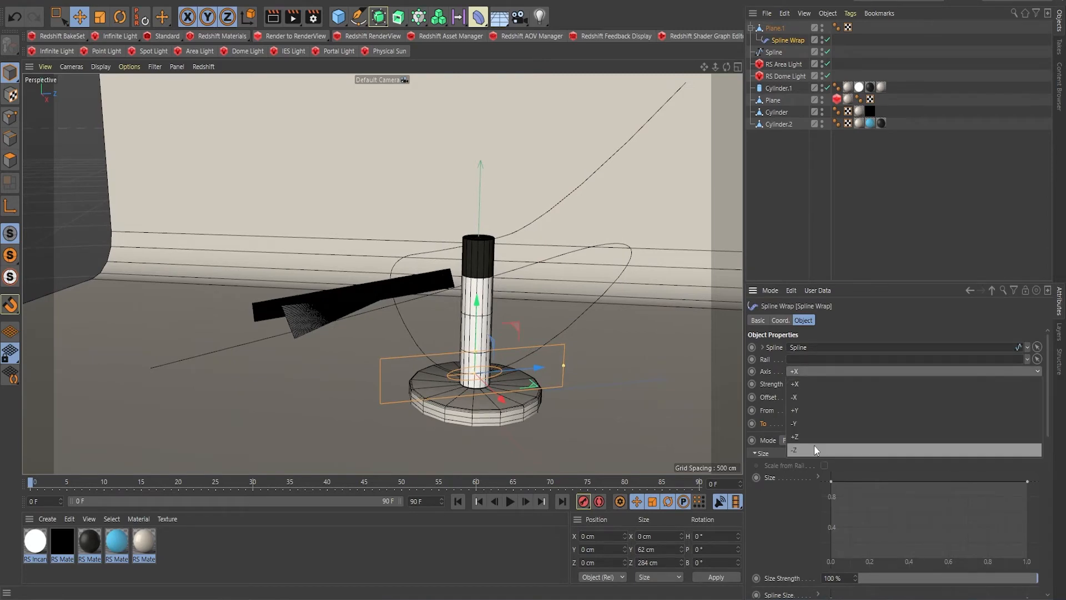
Set the Spline Wrap axis to −Z, try Keep Length, then return to Fit Spline.
click(795, 449)
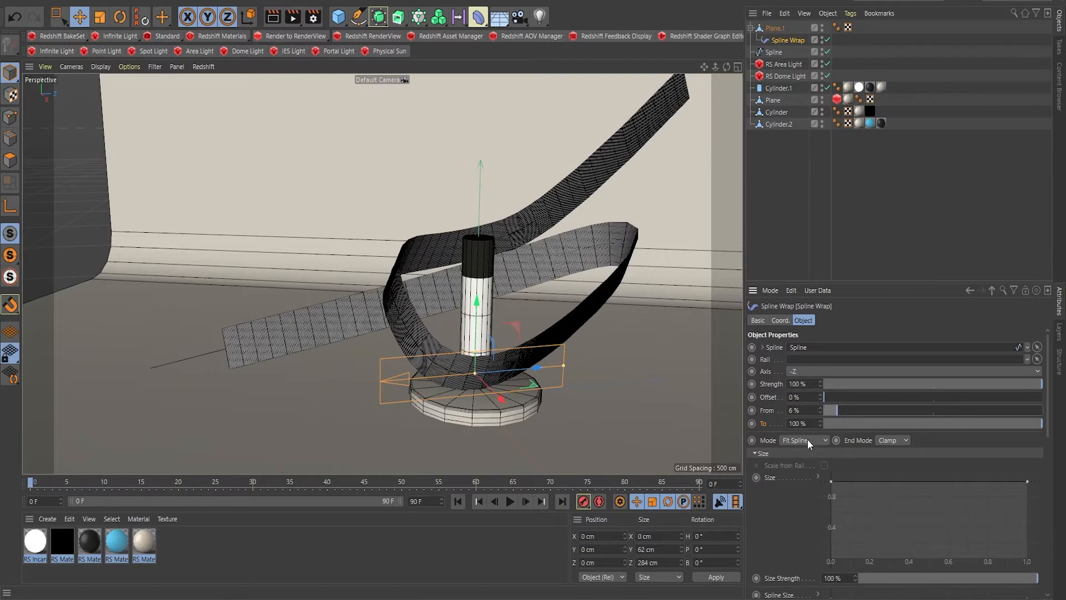
mouse_move(775, 451)
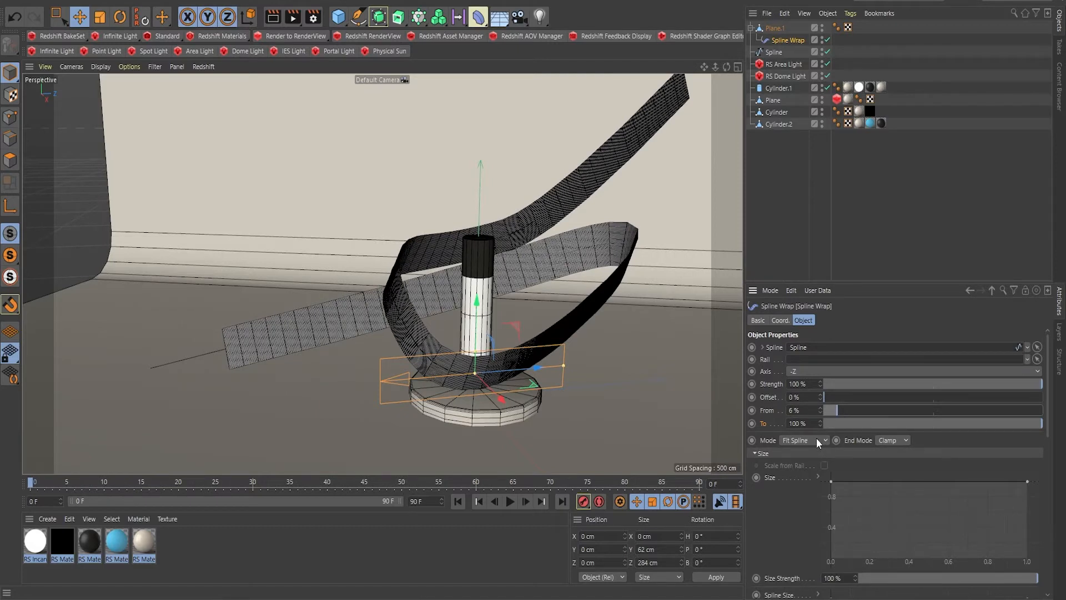
click(805, 439)
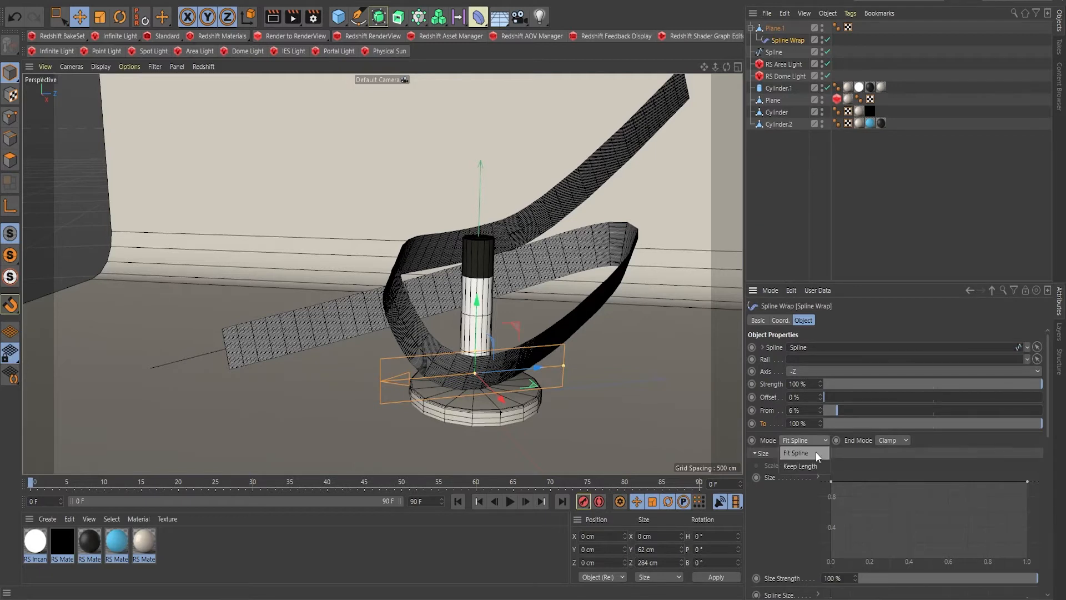
click(800, 466)
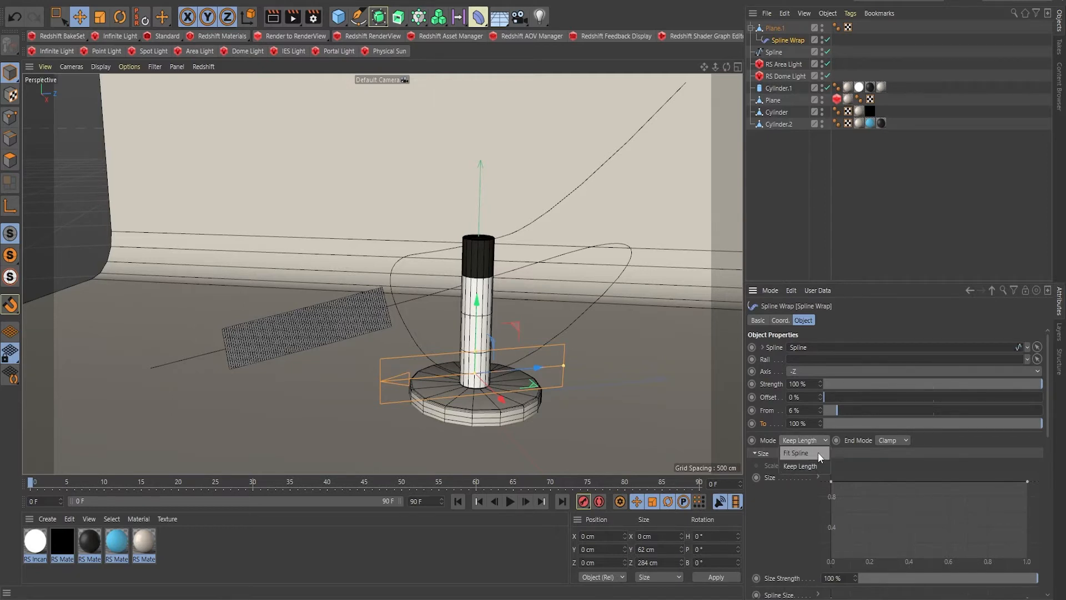
click(796, 453)
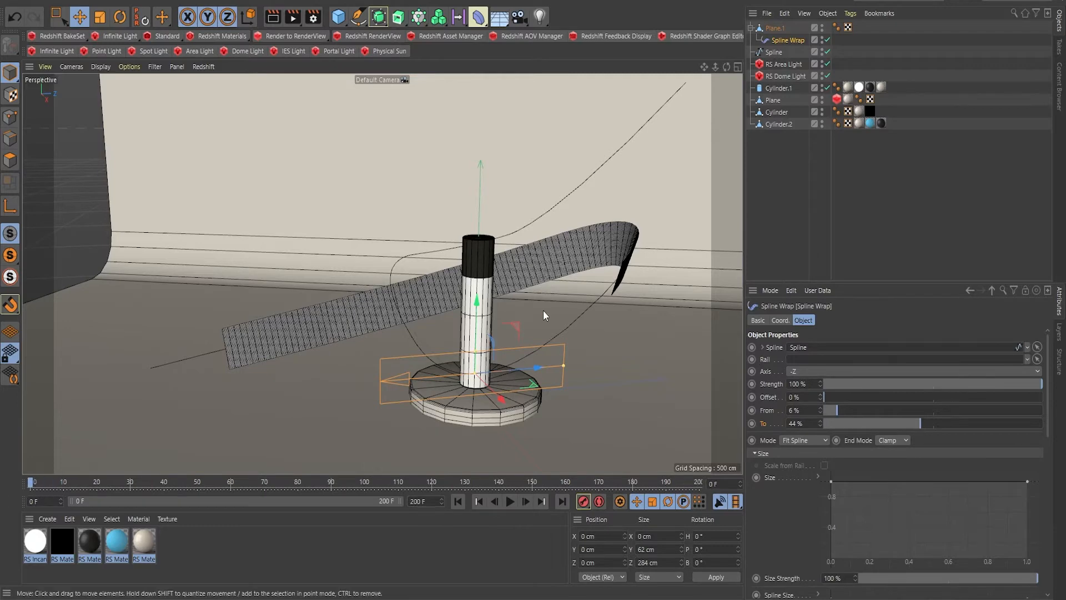
mouse_move(893, 416)
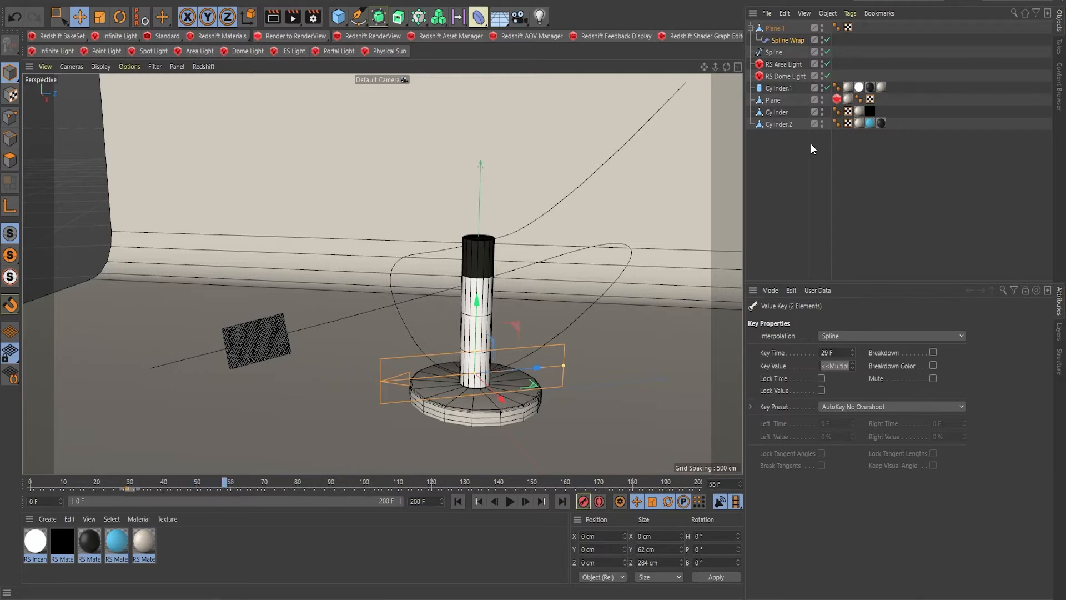
Select the Spline Wrap deformer to keyframe its To and Offset values.
click(788, 39)
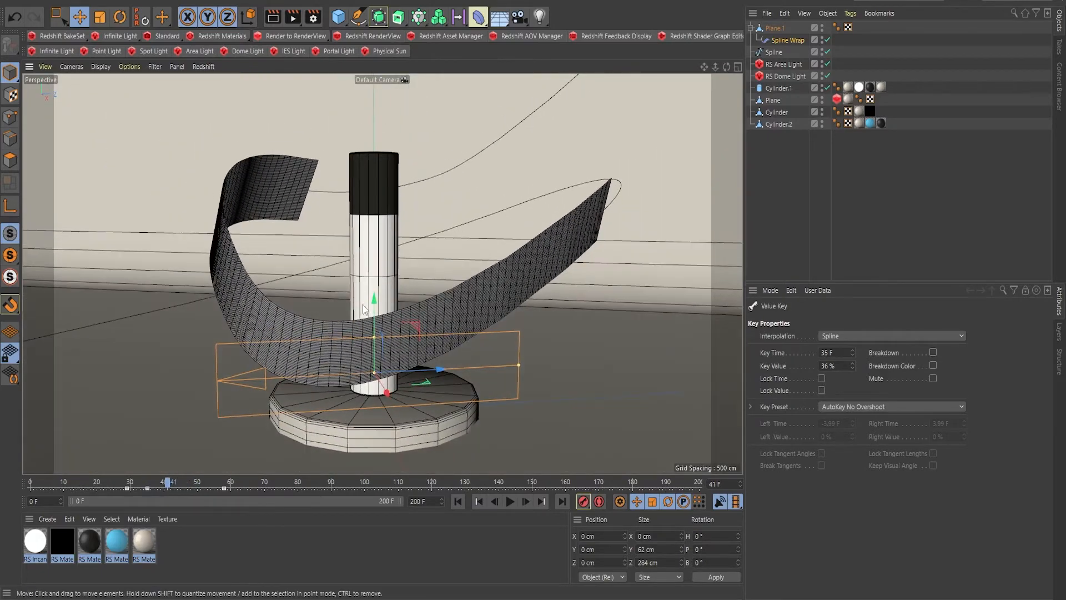
Scroll the Spline Wrap settings to the Size graph and taper both ends.
click(785, 40)
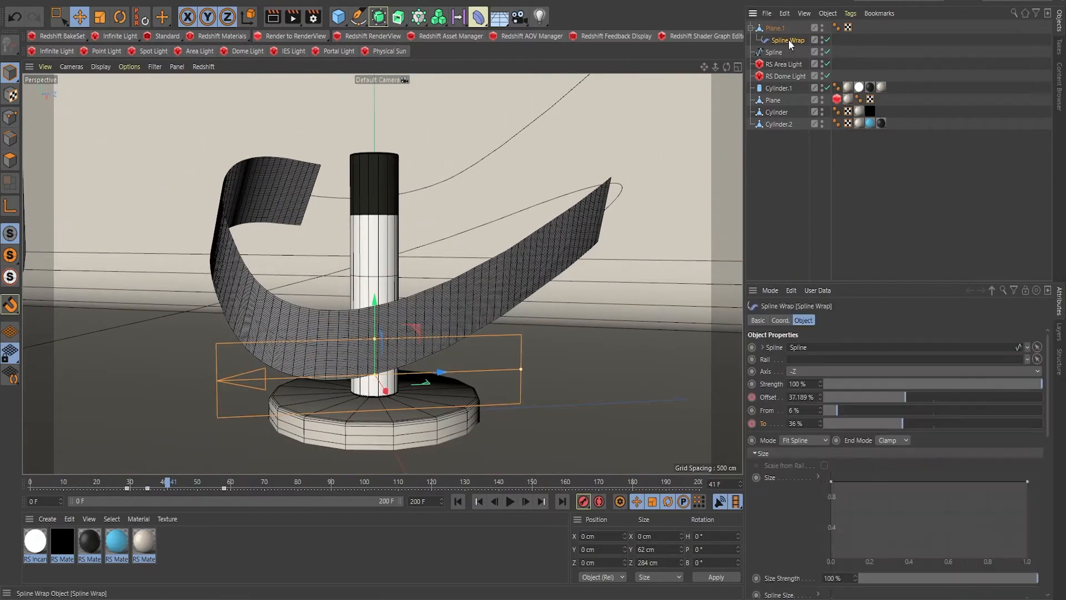
scroll(down, 3)
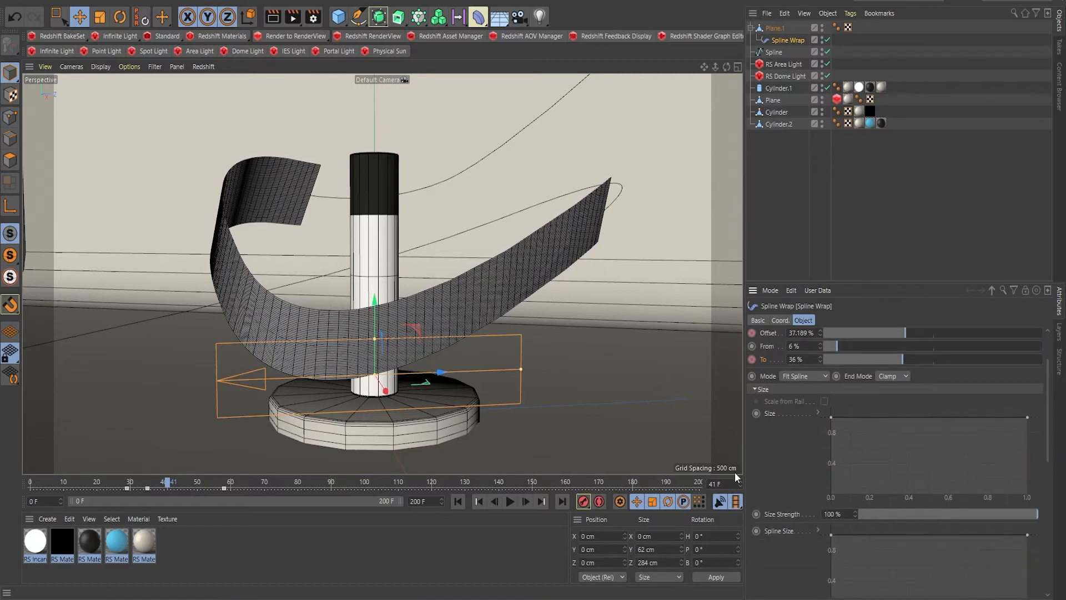
scroll(down, 3)
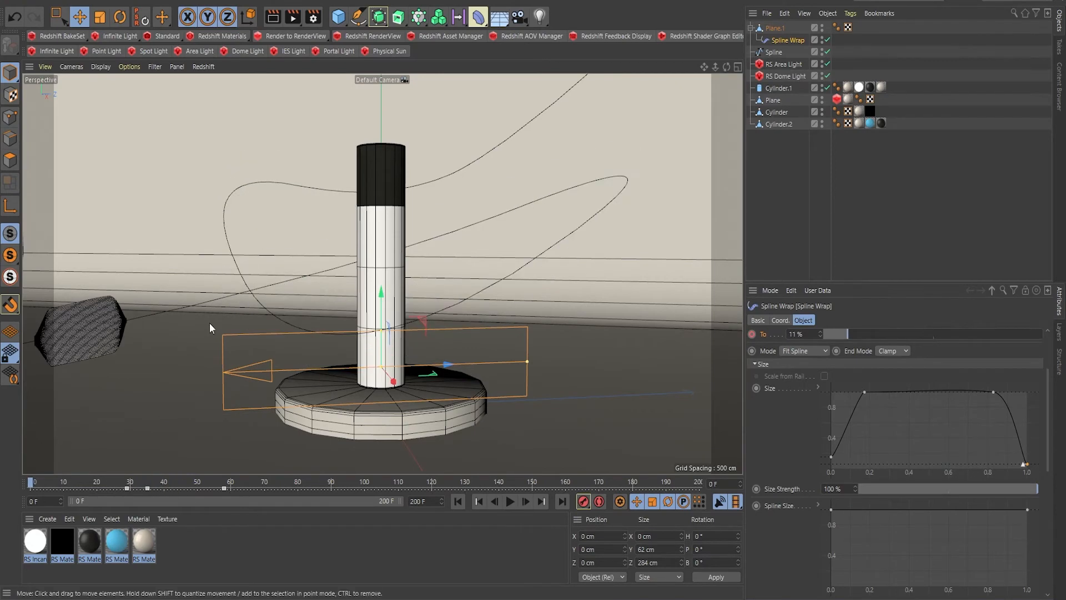
mouse_move(505, 194)
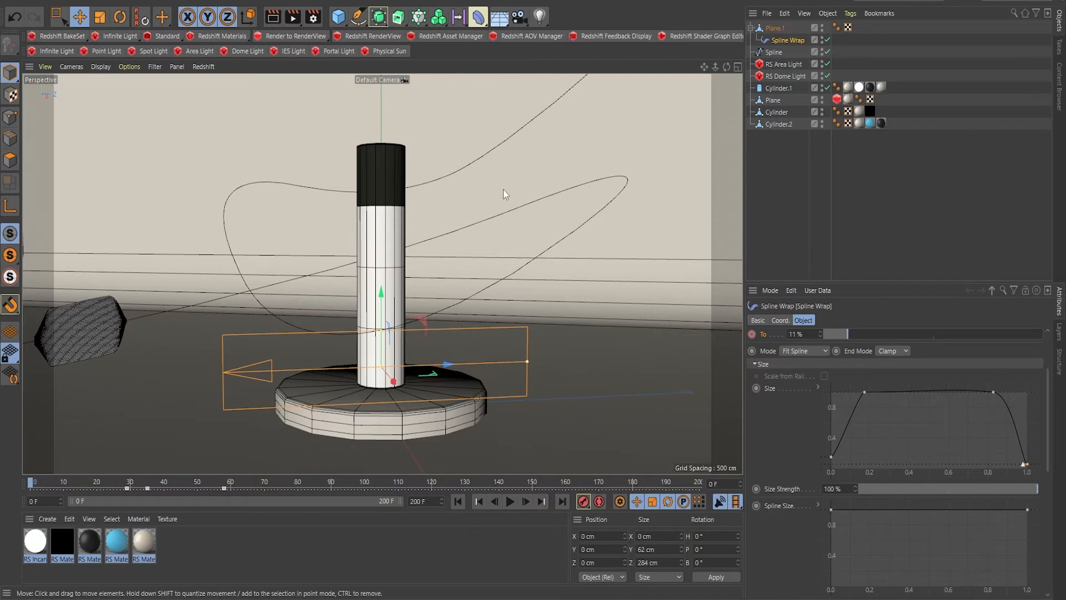
mouse_move(780, 33)
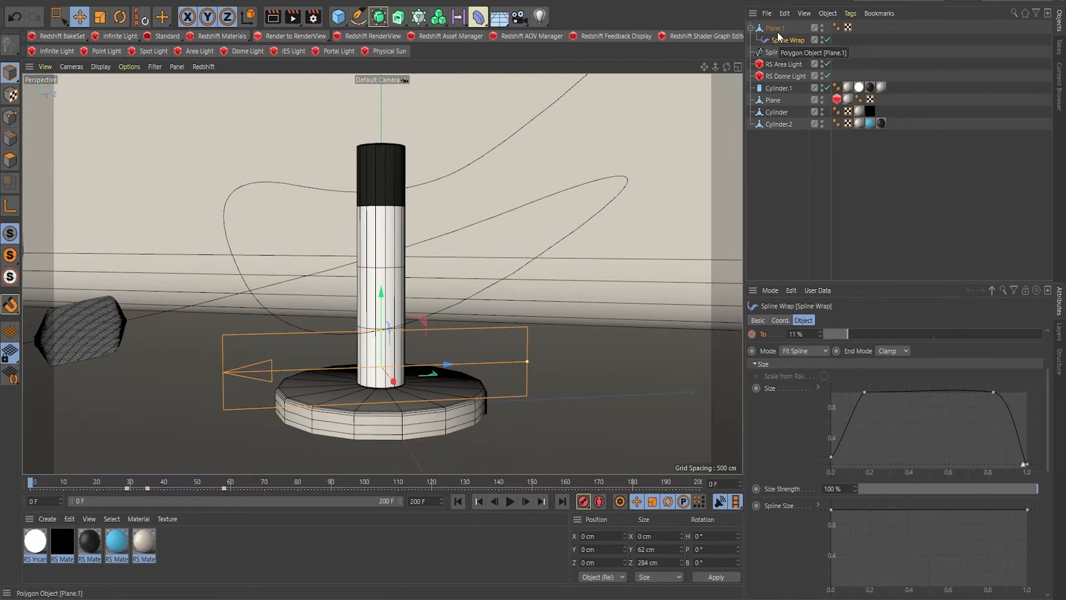
Add a Cloth tag to Plane.1, then briefly play and stop the simulation.
click(775, 28)
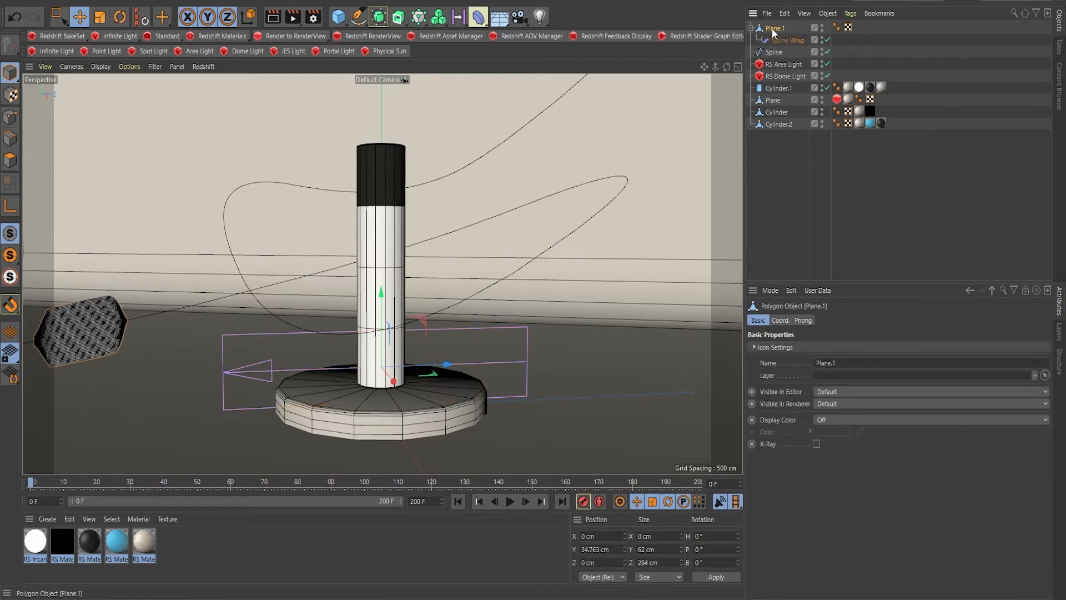
mouse_move(788, 39)
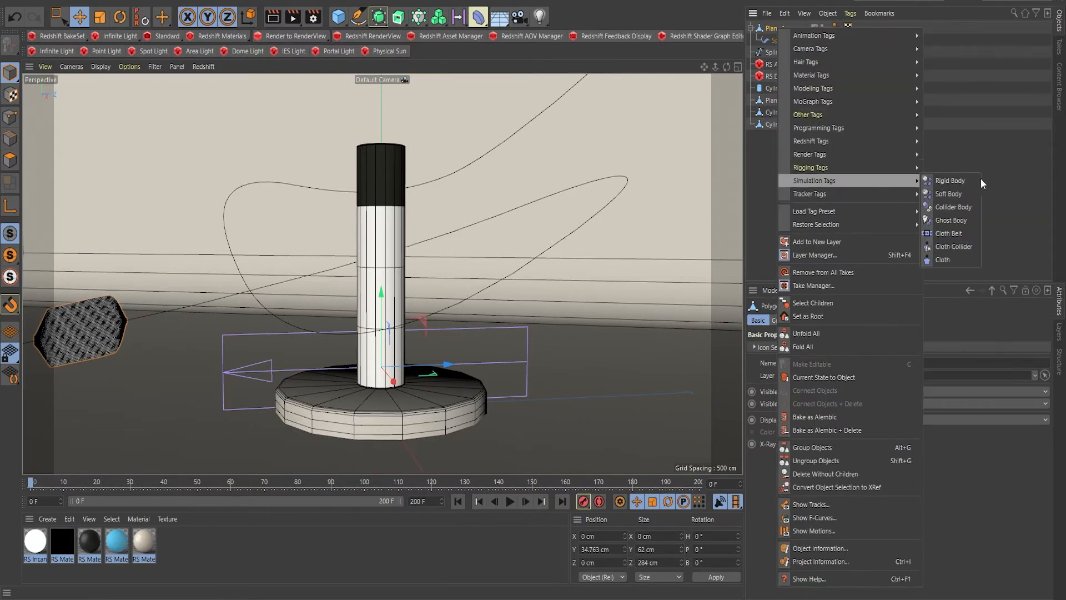
mouse_move(947, 194)
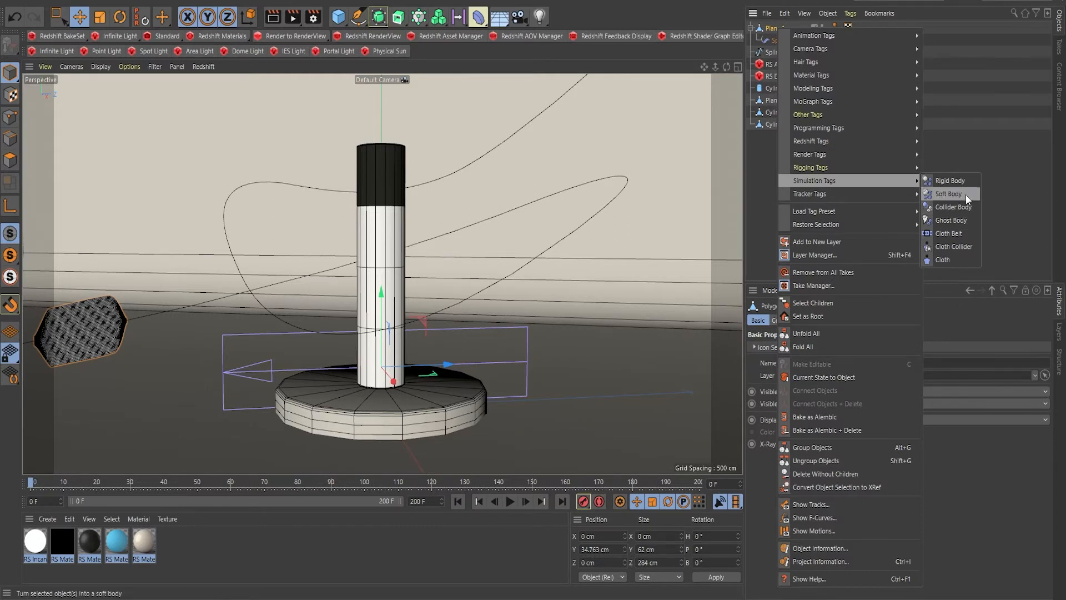
click(943, 260)
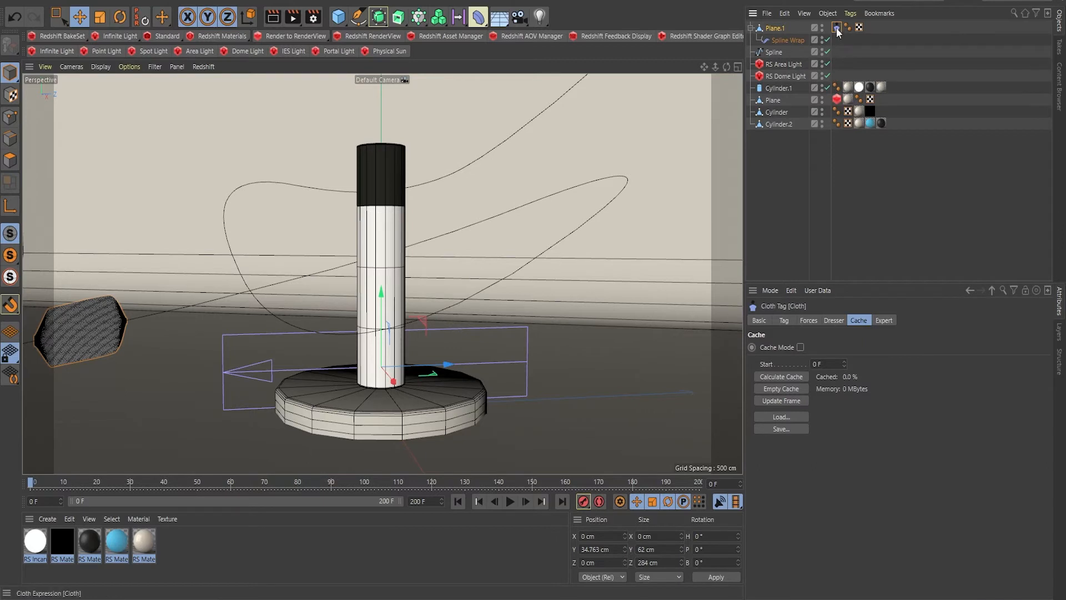
click(510, 501)
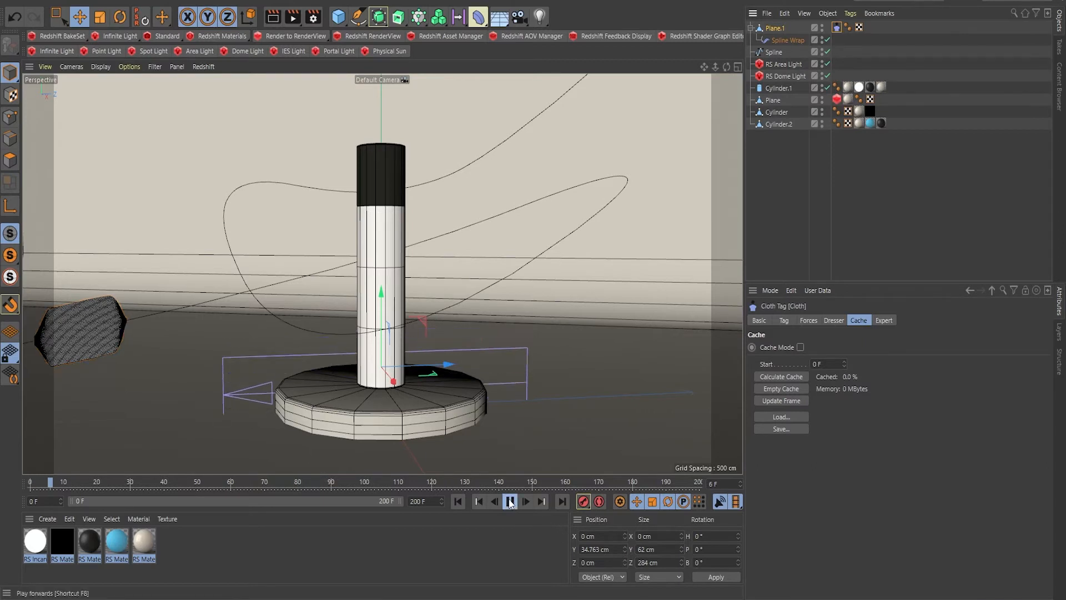
click(510, 501)
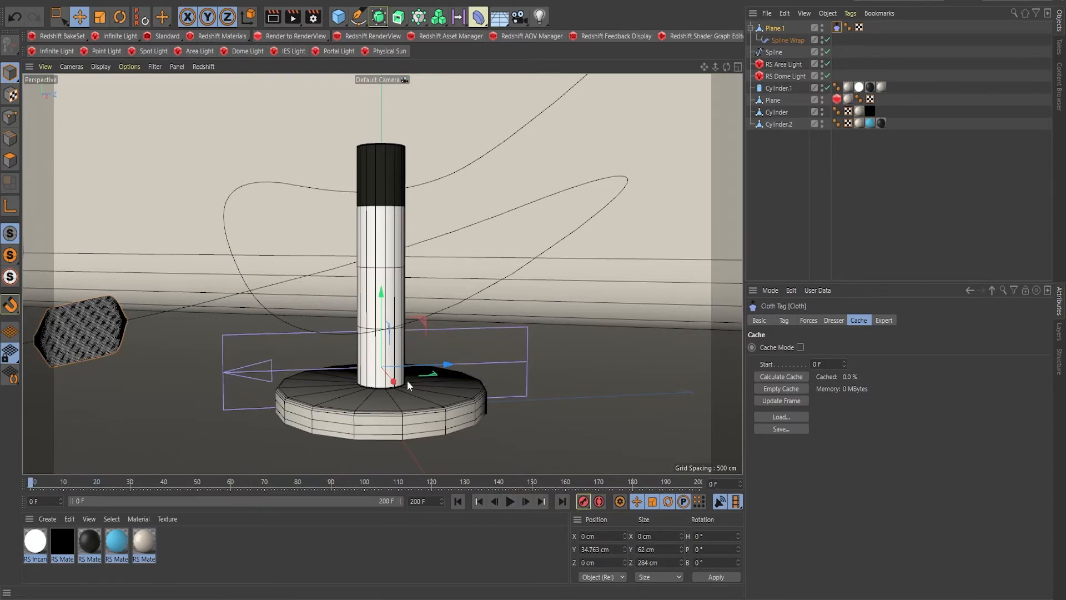
mouse_move(601, 273)
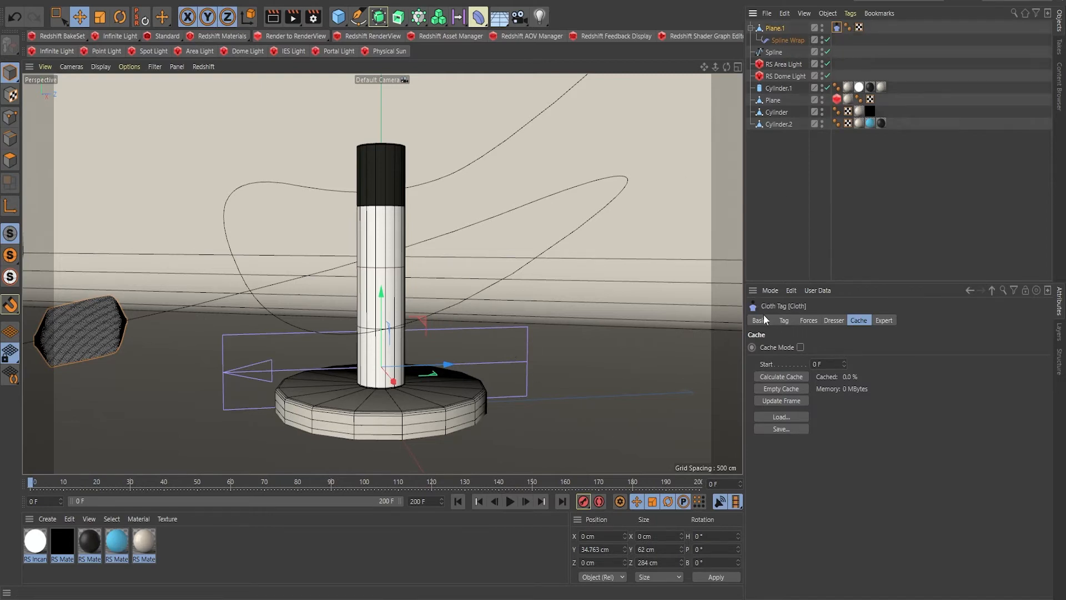
Set the Cloth tag's Wind Strength to 2 and Turbulence Strength to 3, then test-play.
click(784, 320)
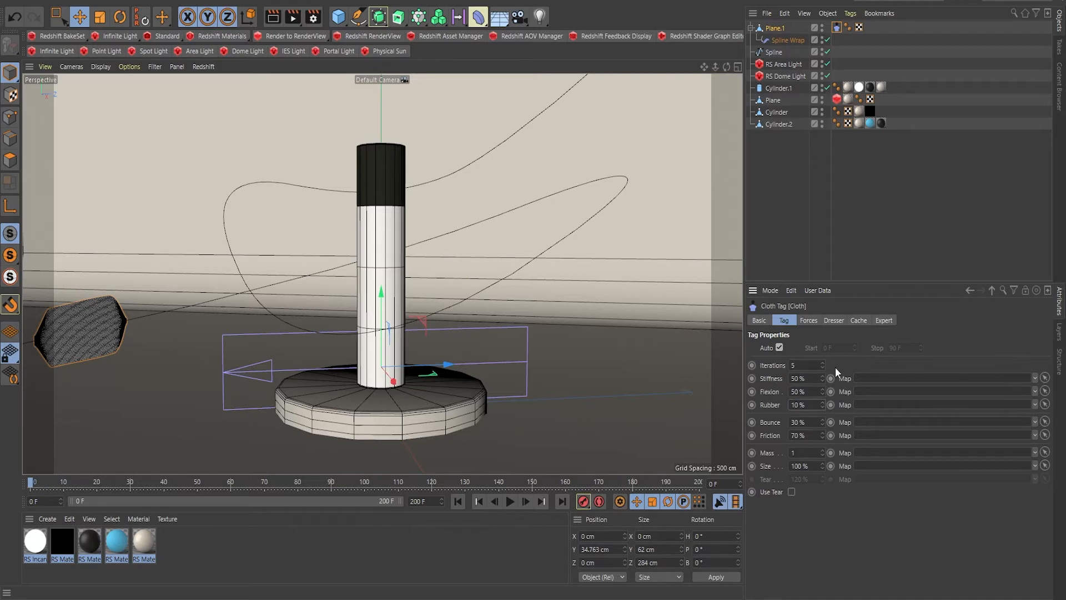
click(808, 320)
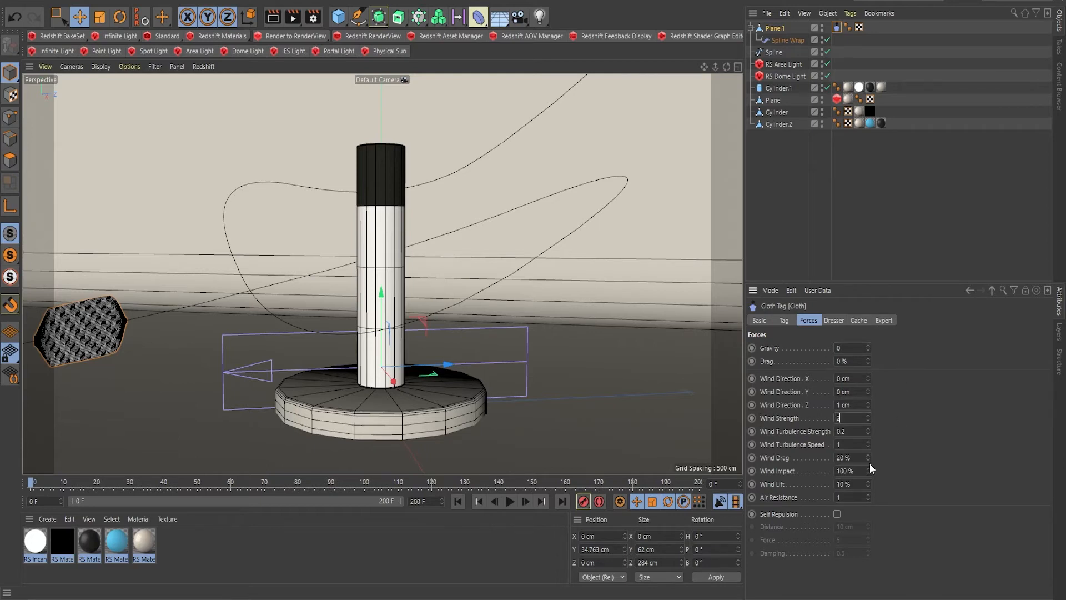
text(2)
click(853, 431)
text(5)
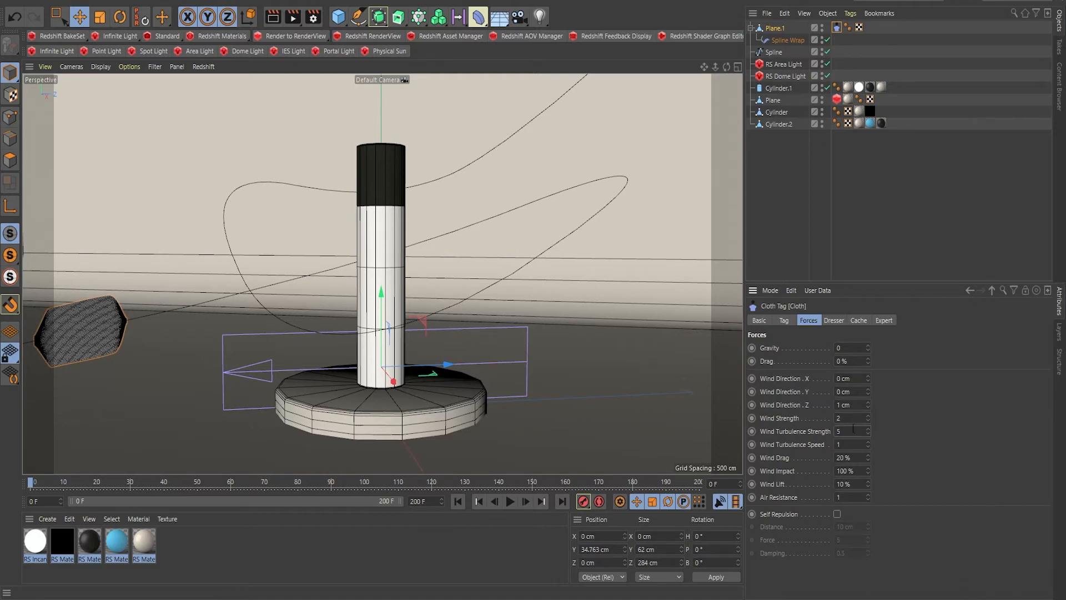
click(848, 430)
text(3)
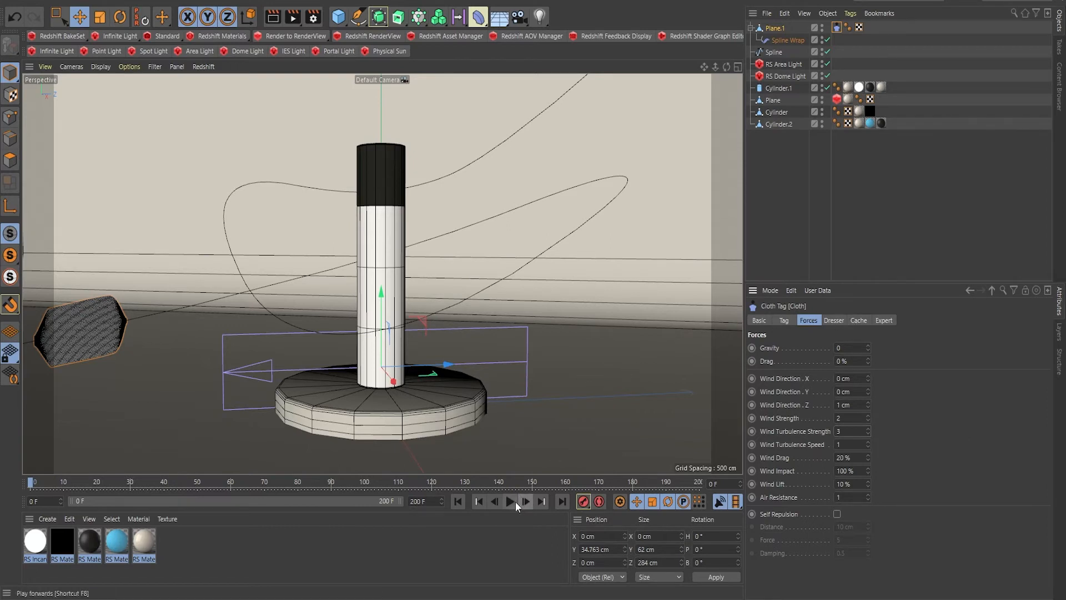
click(509, 501)
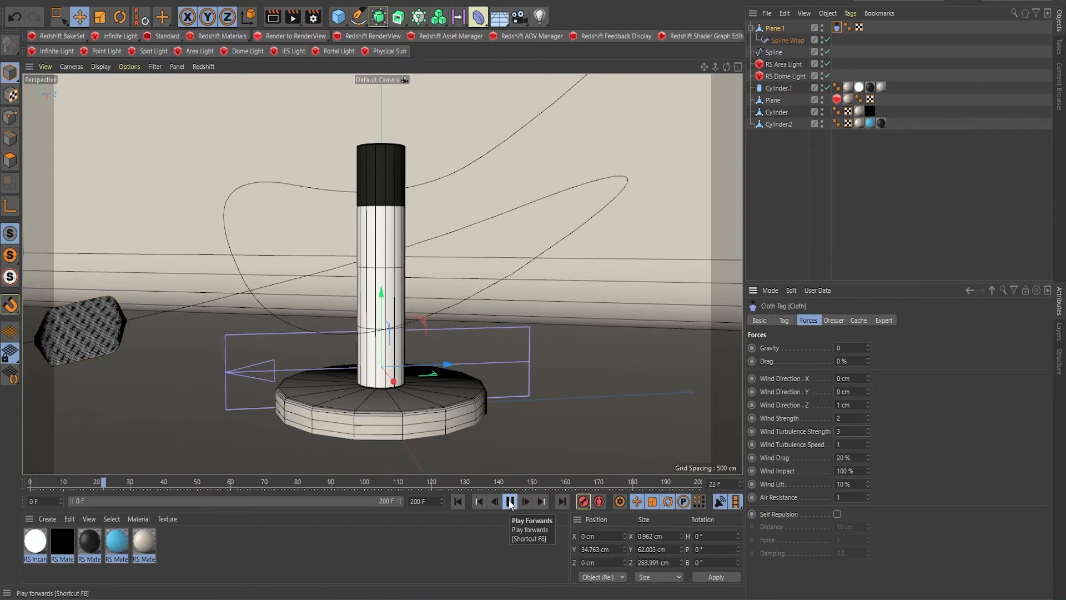
click(509, 501)
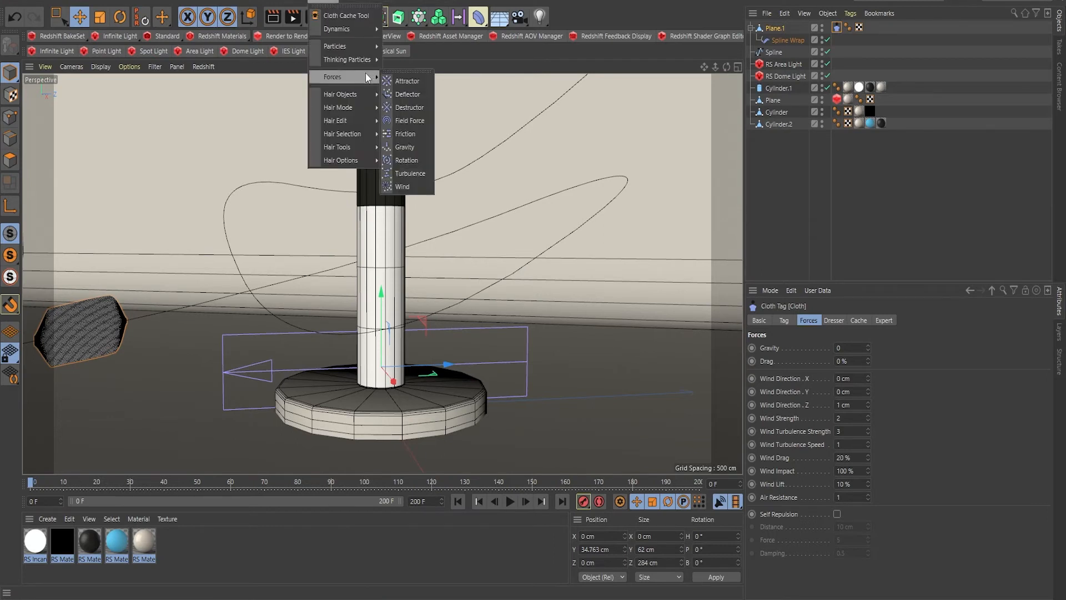
mouse_move(408, 173)
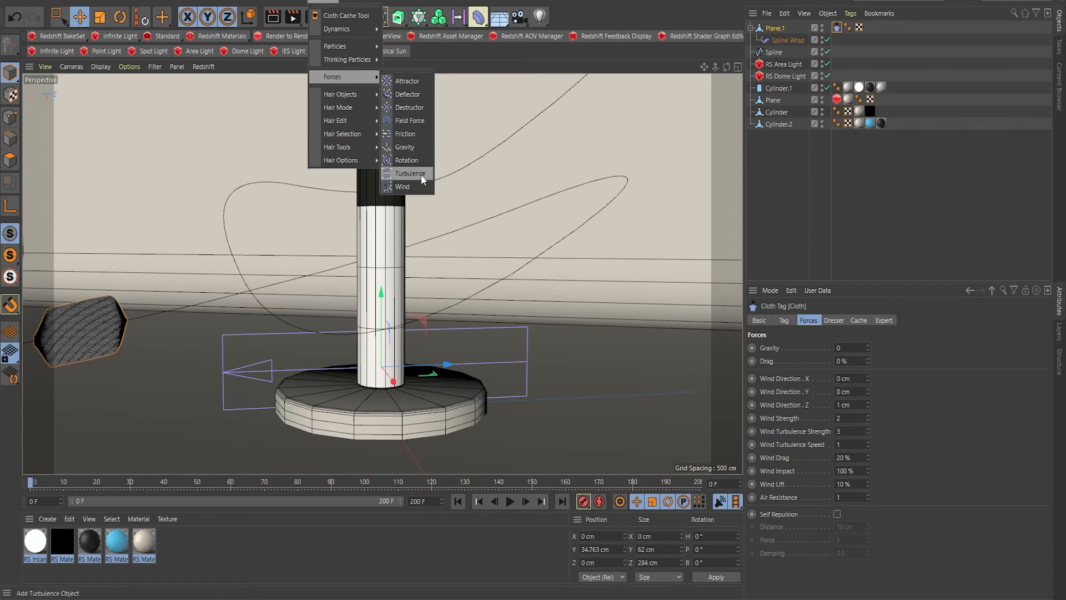
Add a Turbulence force (50 cm strength, 1% scale) and preview the rippling ribbon in playback.
click(411, 174)
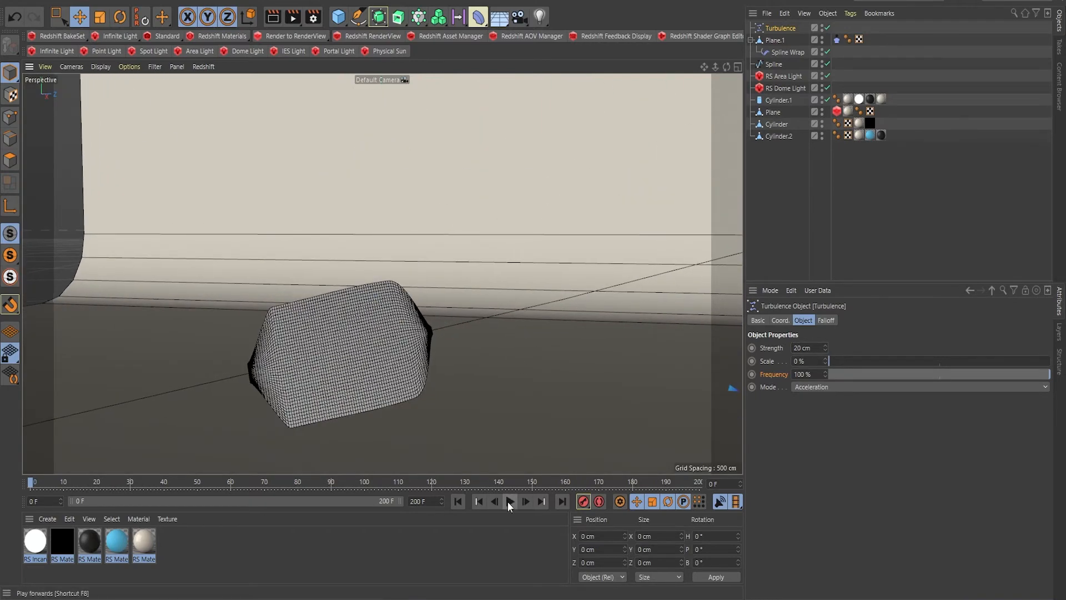
click(509, 501)
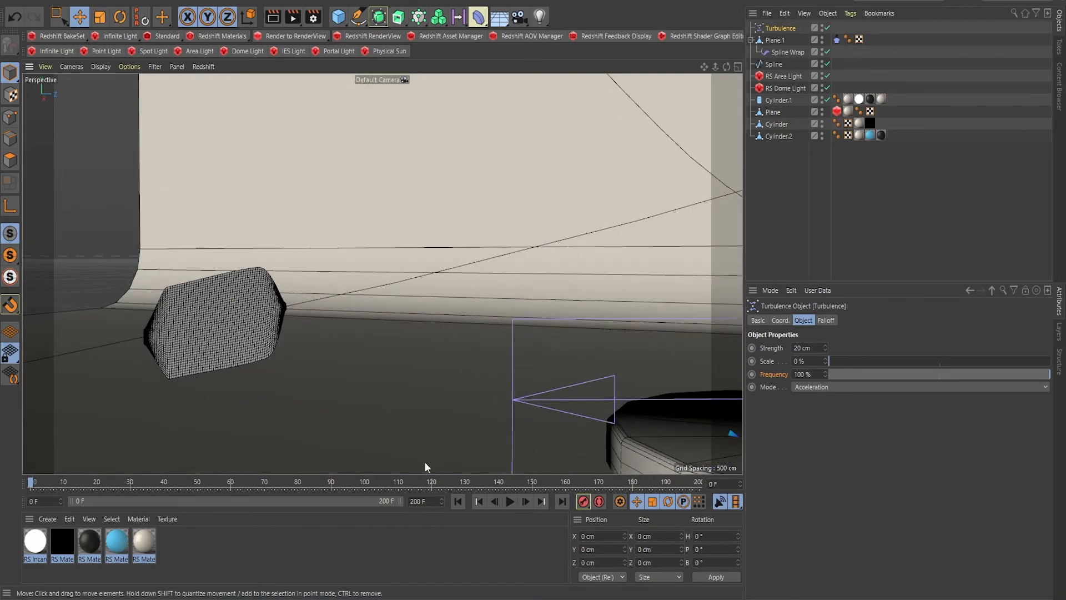
click(510, 501)
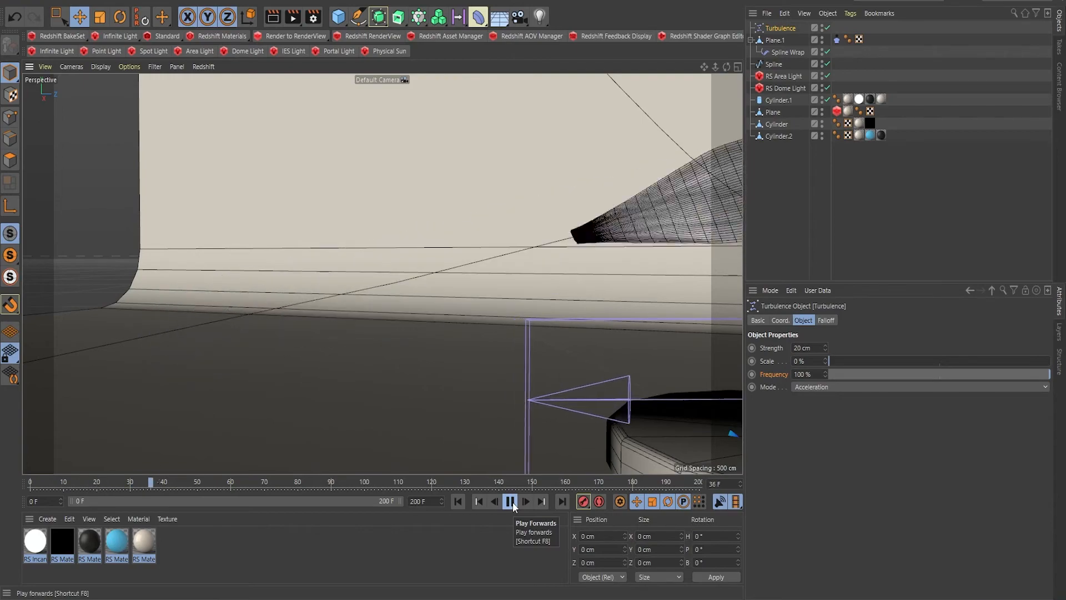
click(510, 501)
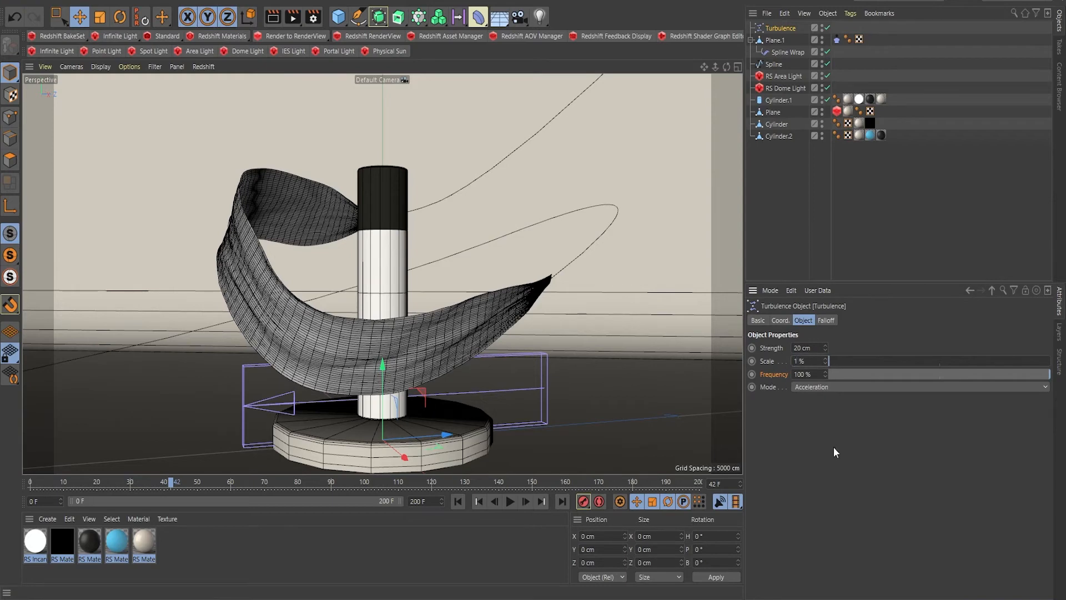
click(33, 481)
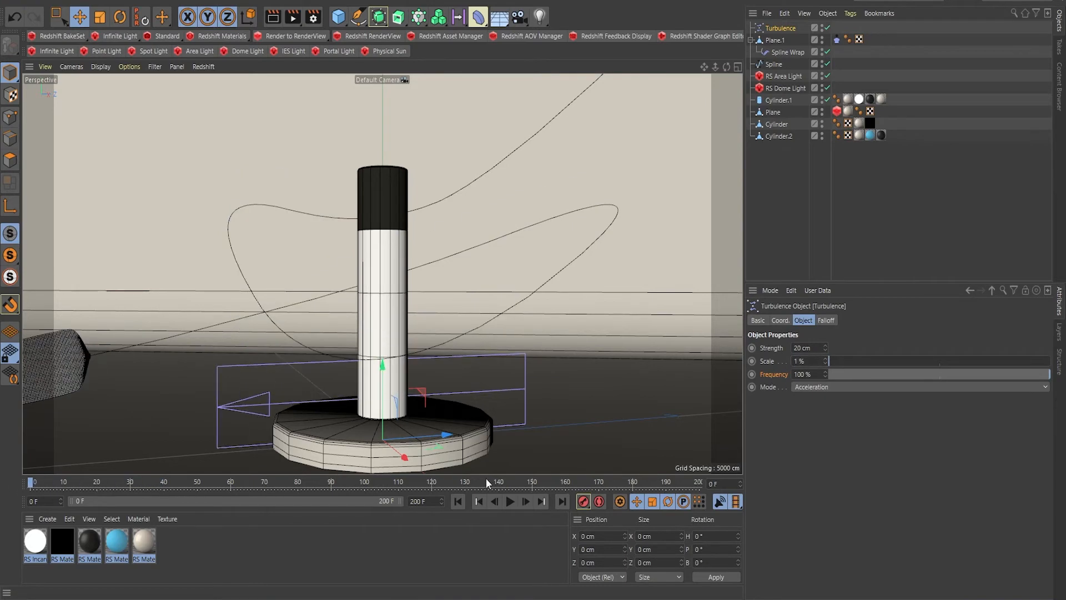
click(509, 501)
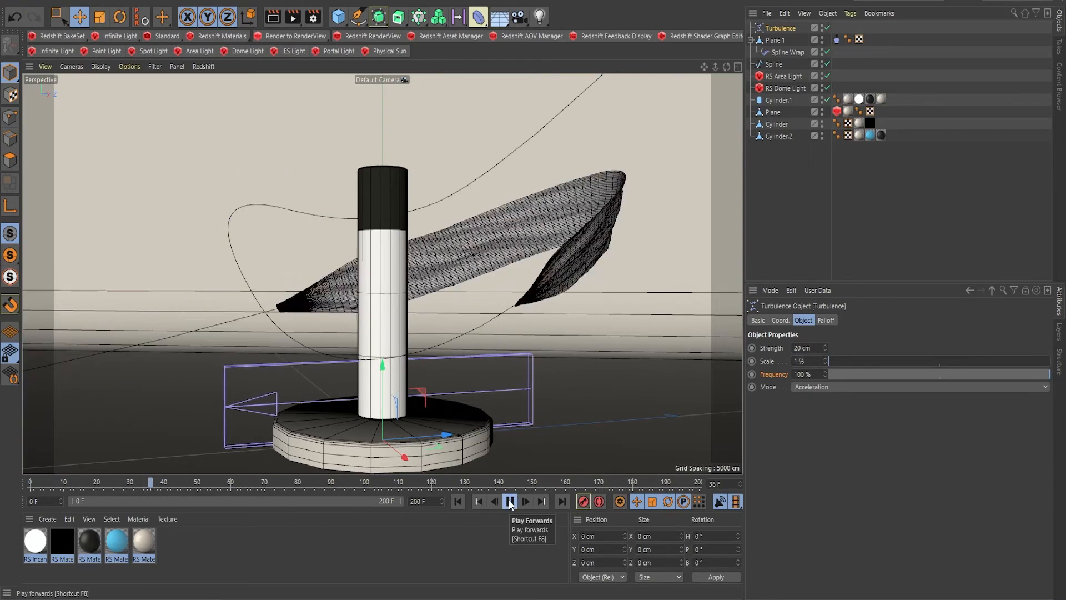
click(509, 501)
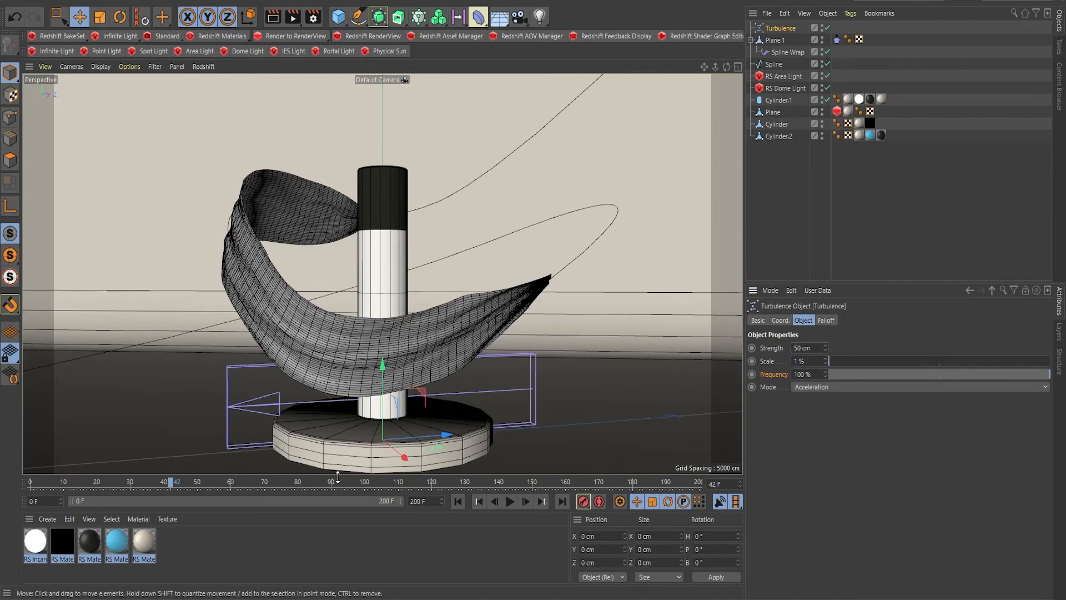
Replay from frame 0 with pauses, stopping near frame 41 on the swirling ribbon.
click(31, 482)
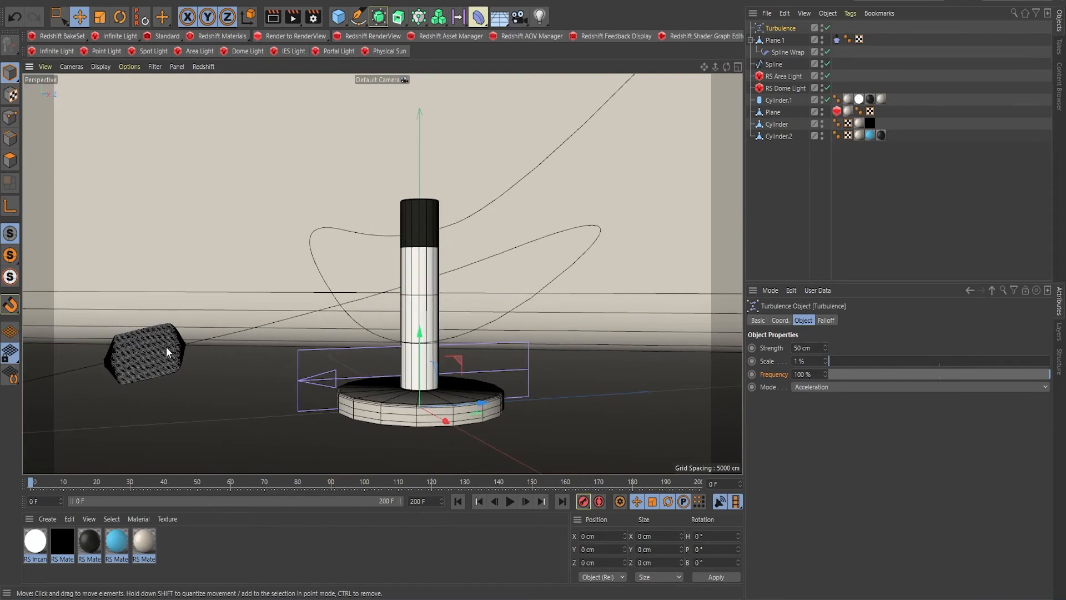
mouse_move(168, 386)
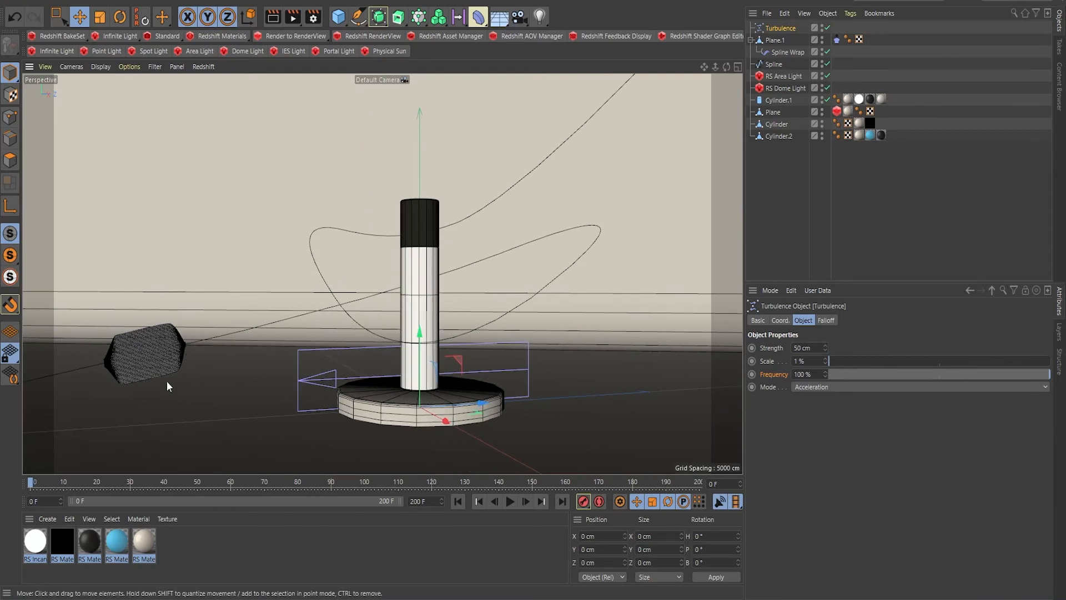
mouse_move(181, 378)
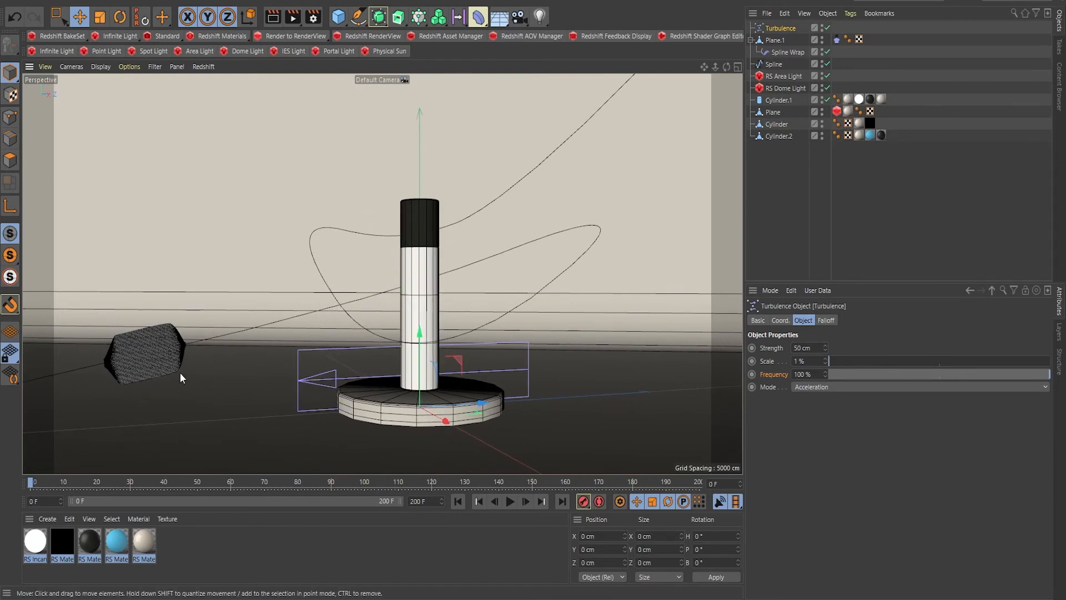
mouse_move(228, 349)
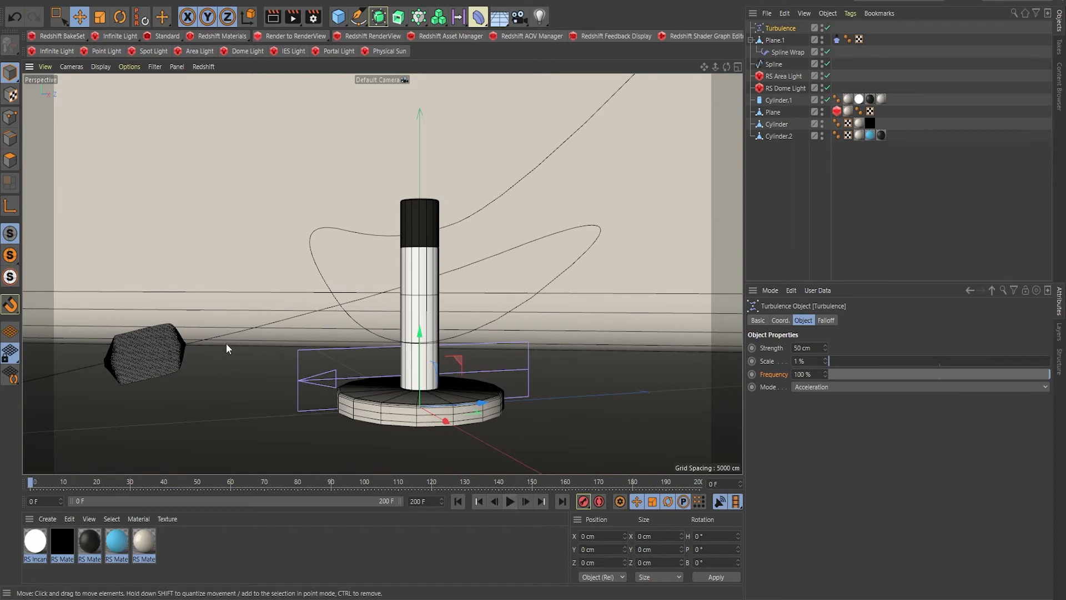
click(511, 501)
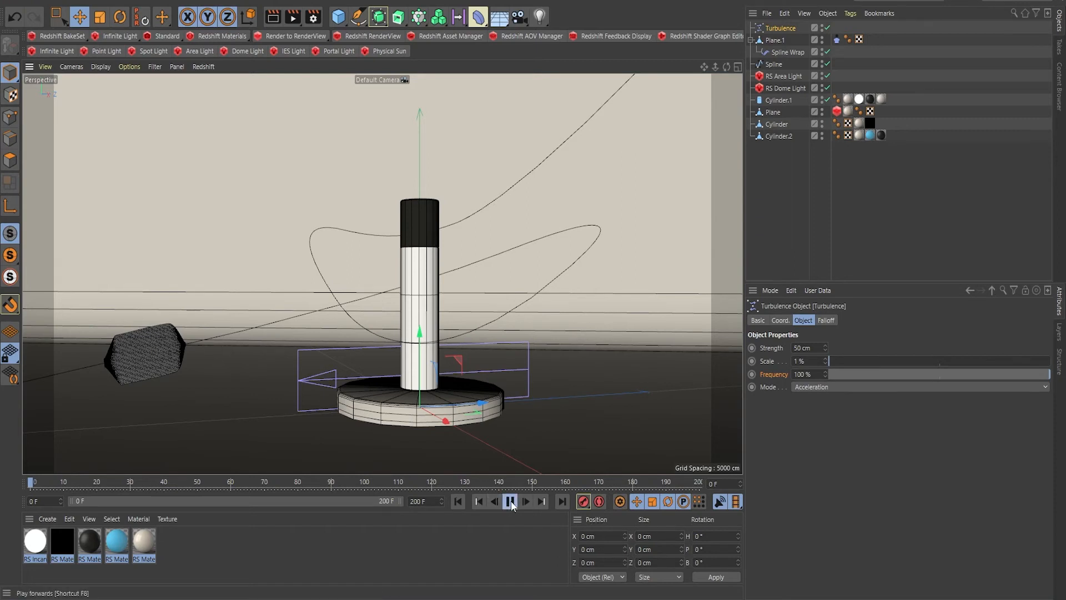
click(511, 501)
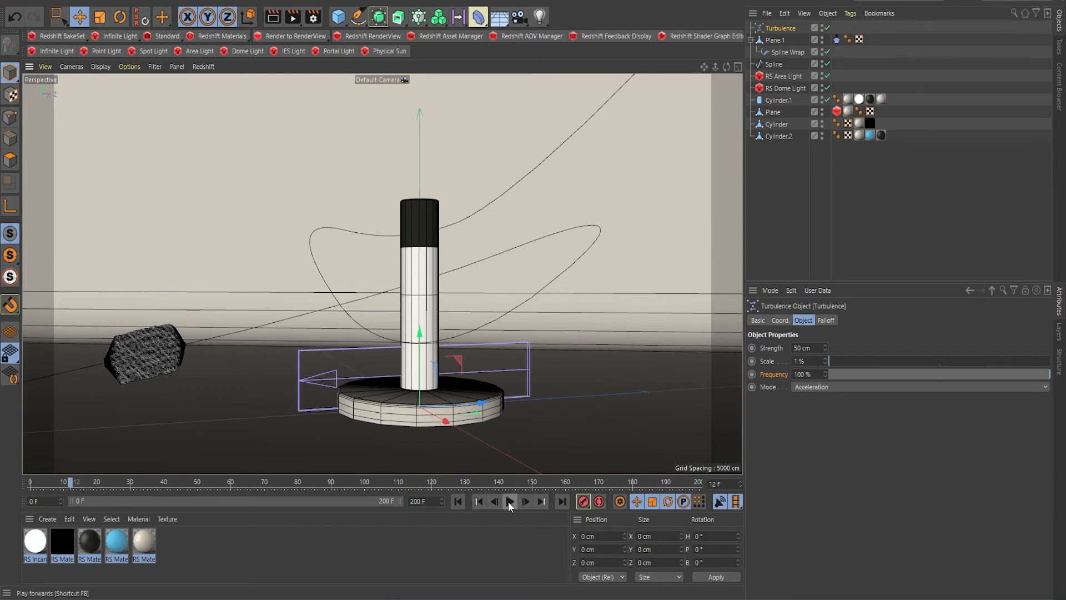
click(510, 501)
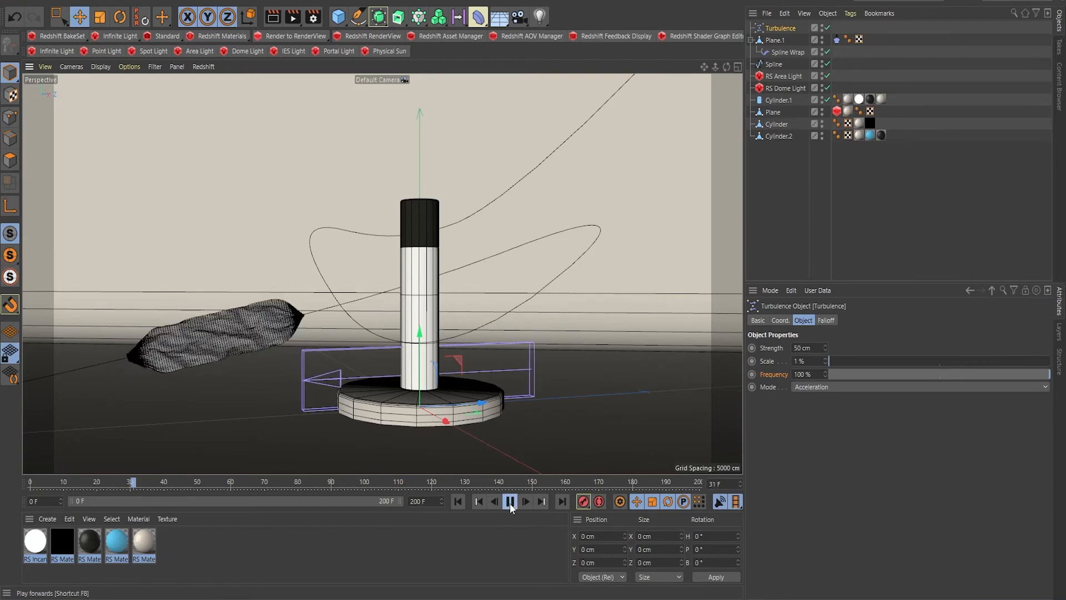
click(510, 501)
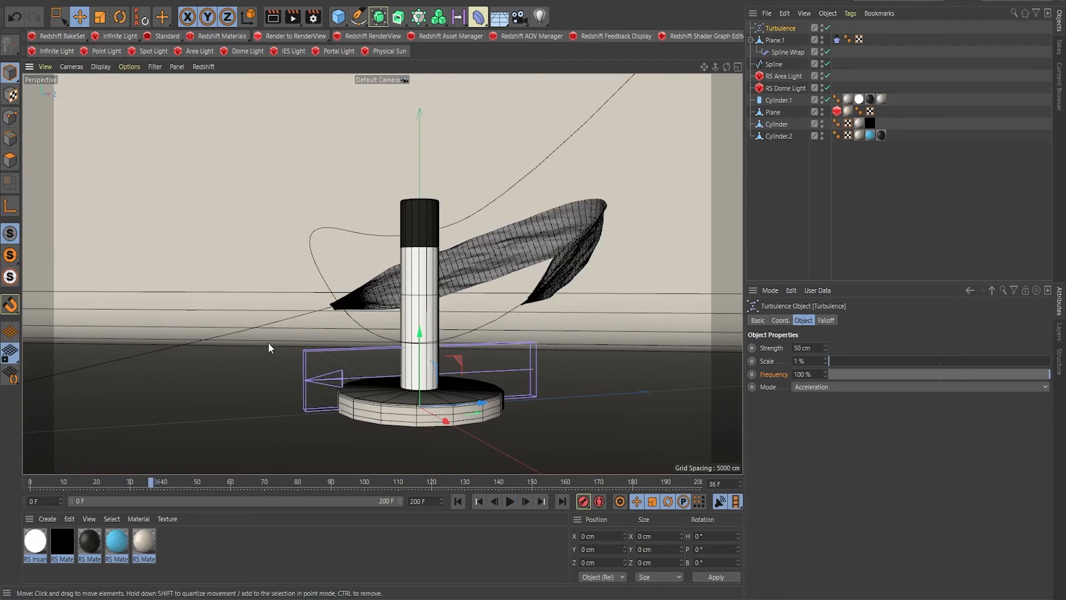
click(509, 500)
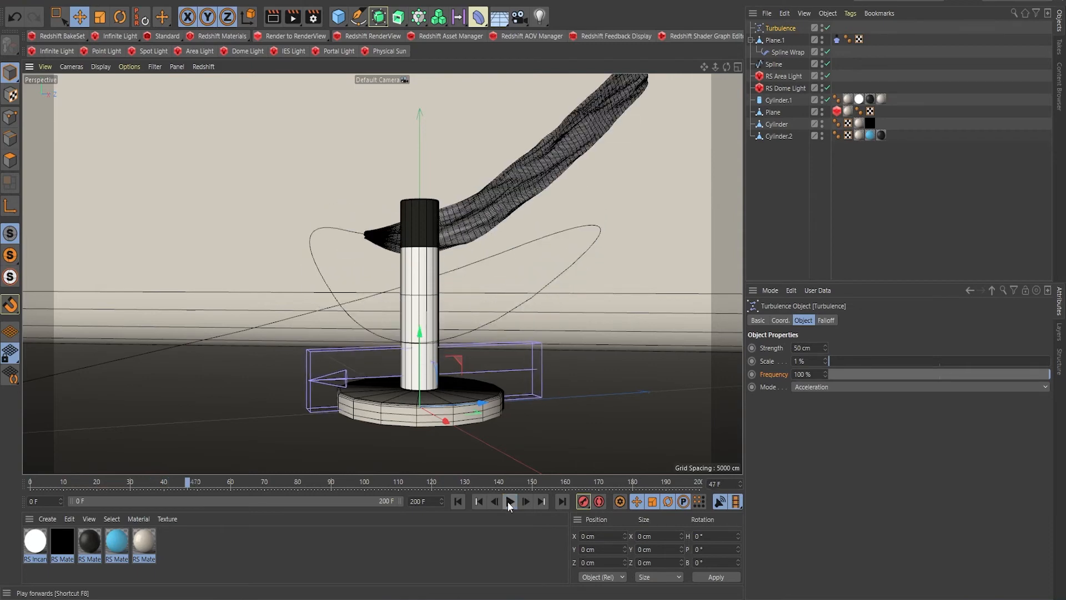
click(510, 501)
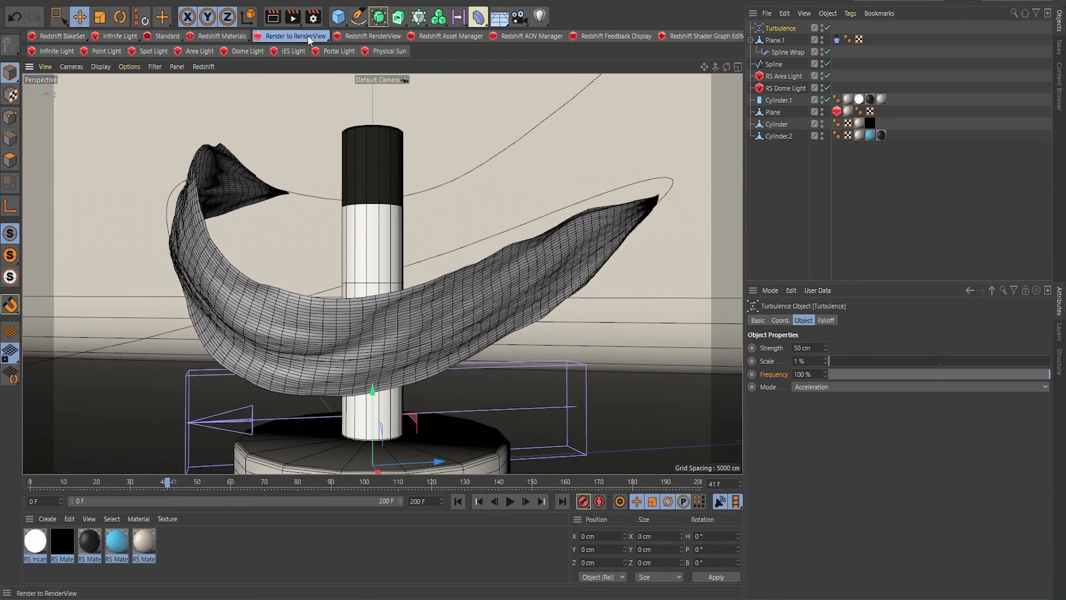
Start a Redshift RenderView preview and apply the blue RS material to Plane.1.
click(295, 36)
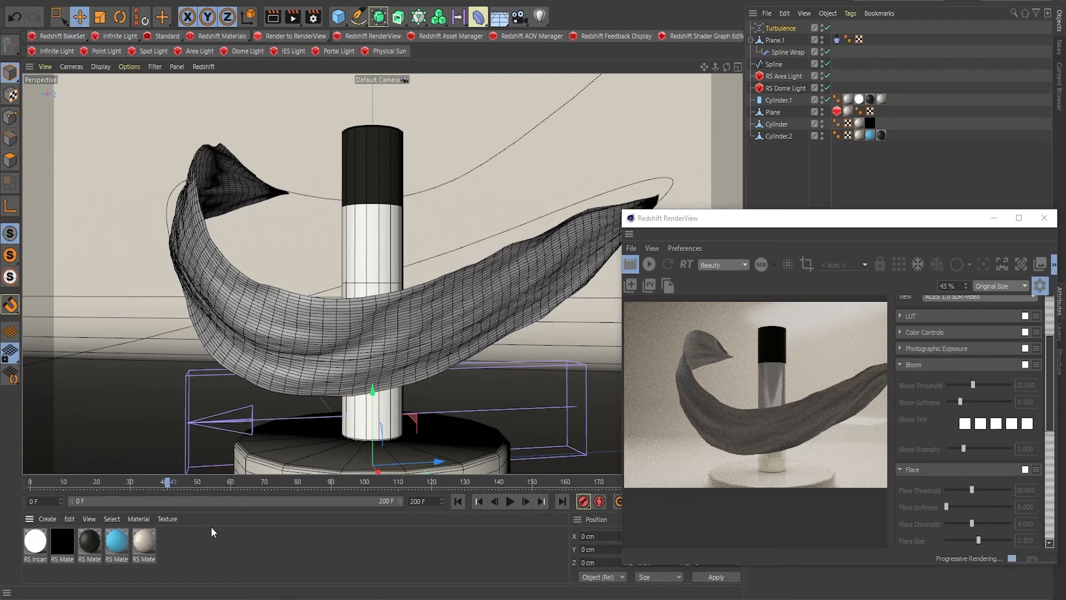
click(115, 541)
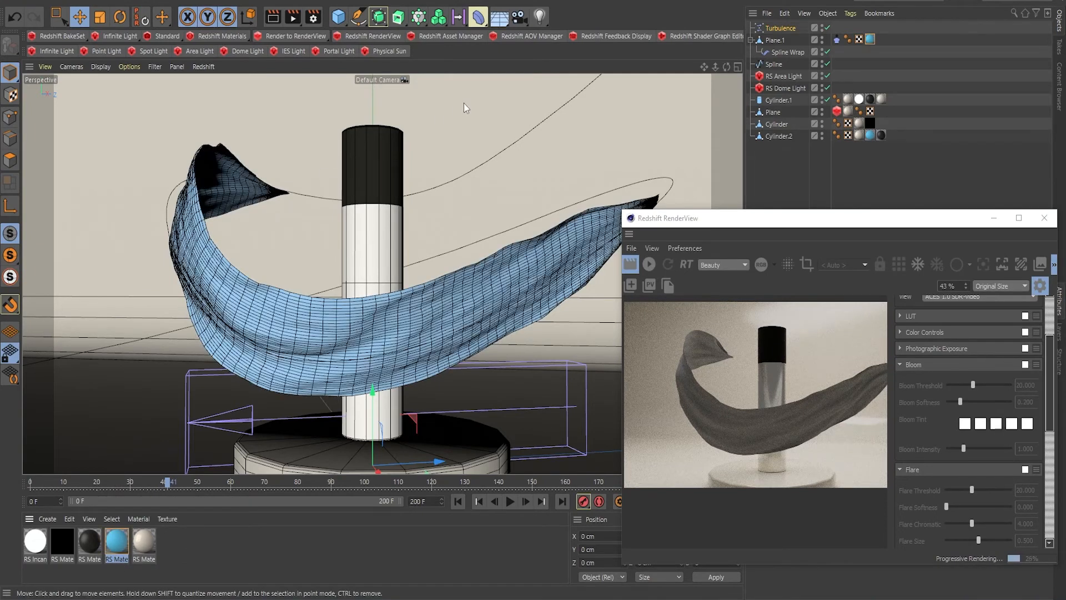
Add a Cloth Surface generator and drag Plane.1 under it.
right_click(770, 39)
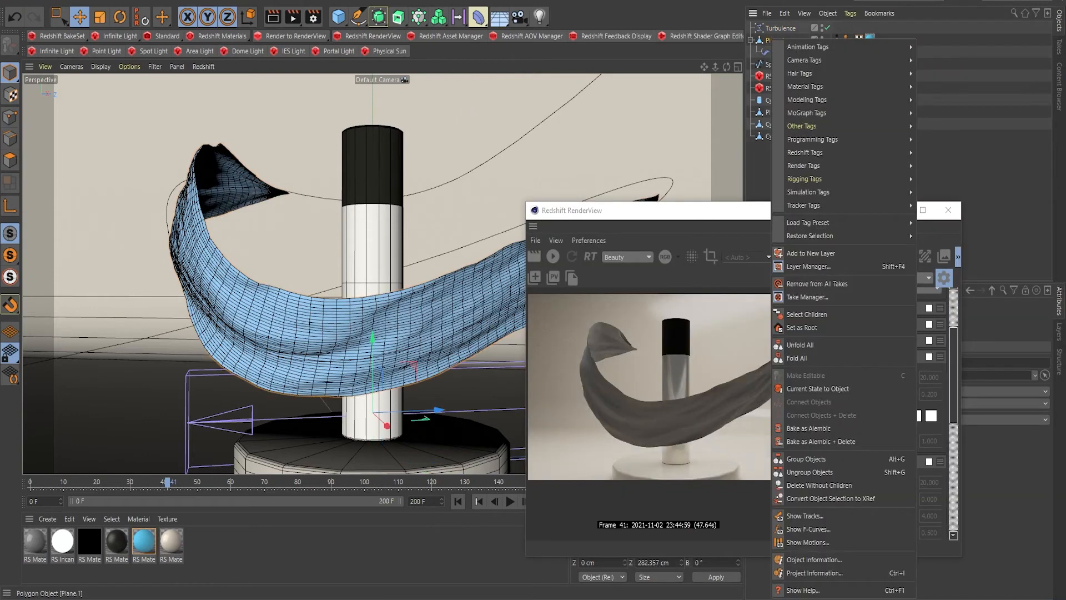
click(408, 347)
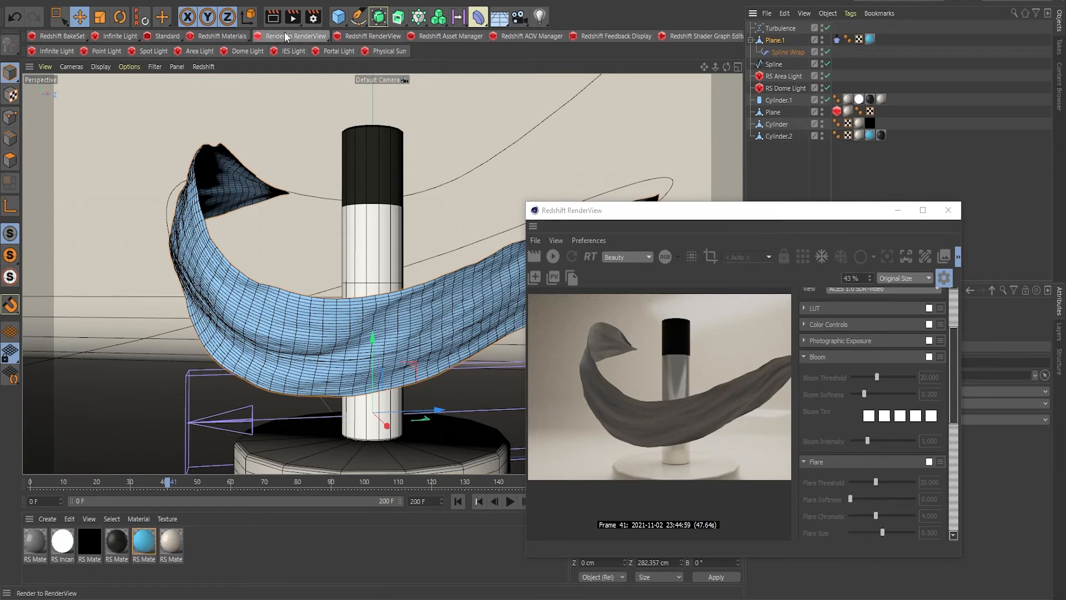
mouse_move(338, 16)
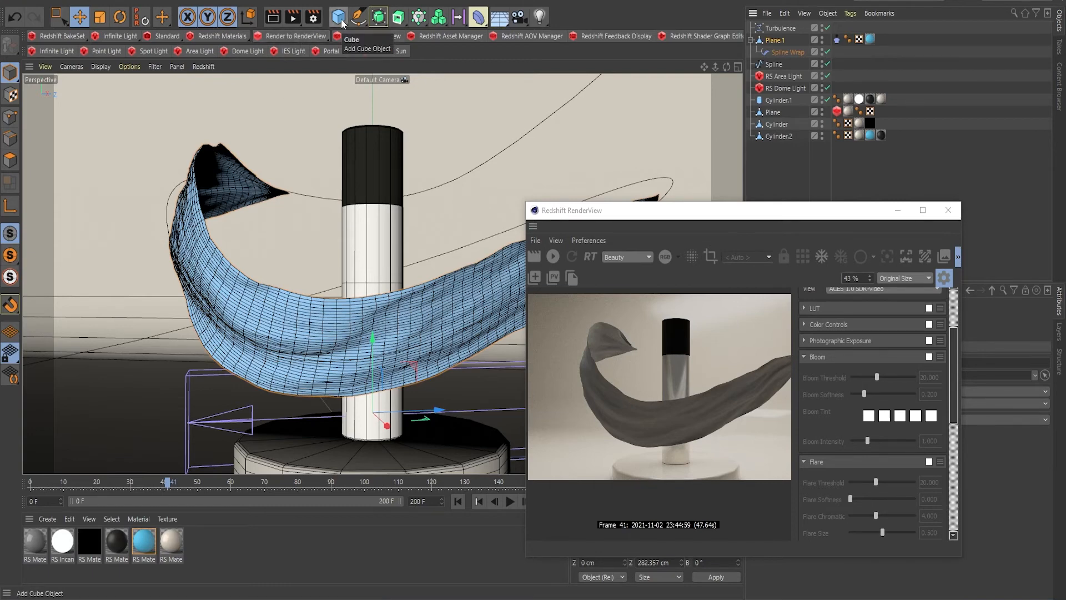
mouse_move(400, 18)
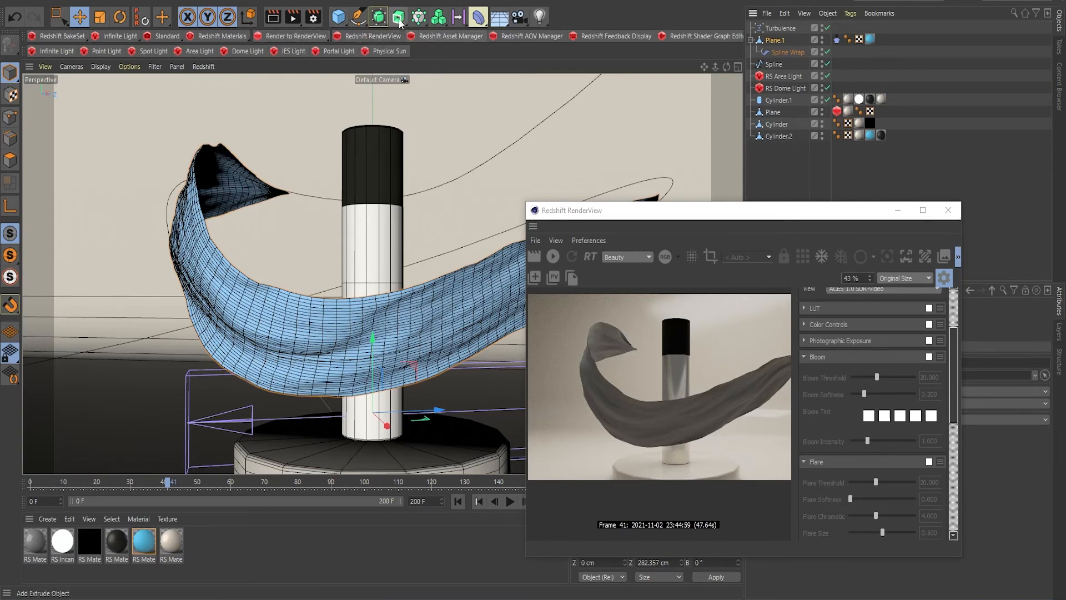
click(399, 17)
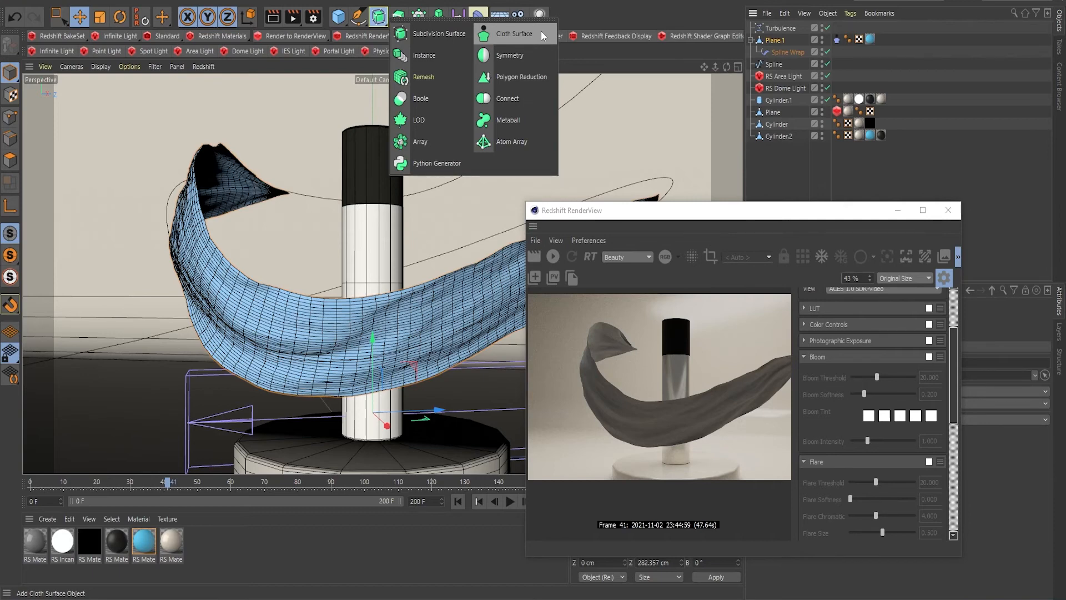
click(515, 34)
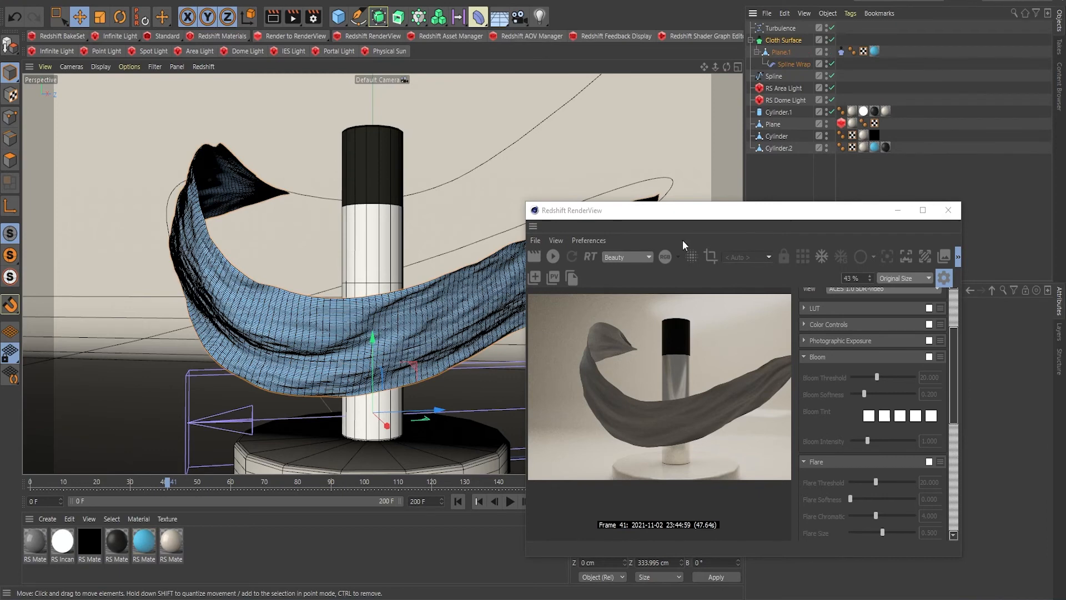
drag(684, 210, 568, 213)
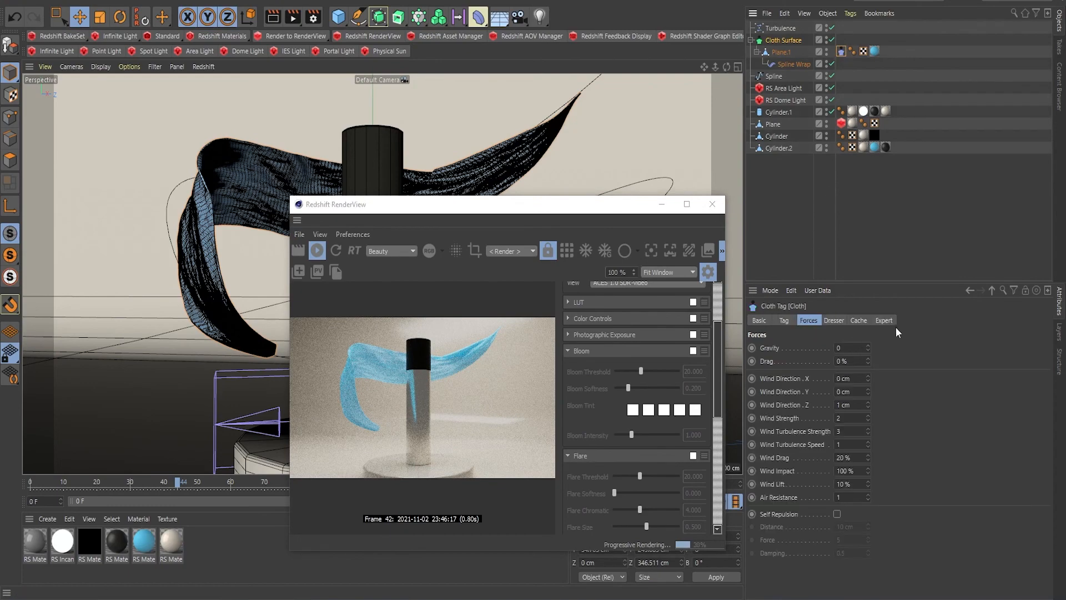
Calculate the cloth simulation cache from the Cloth tag's Cache tab.
click(858, 320)
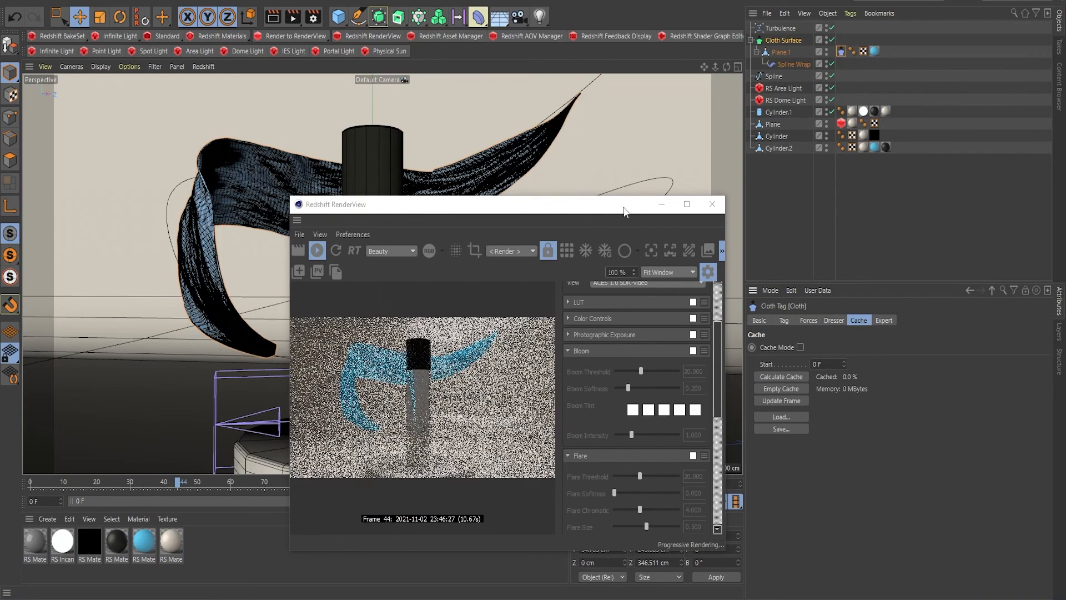
click(780, 376)
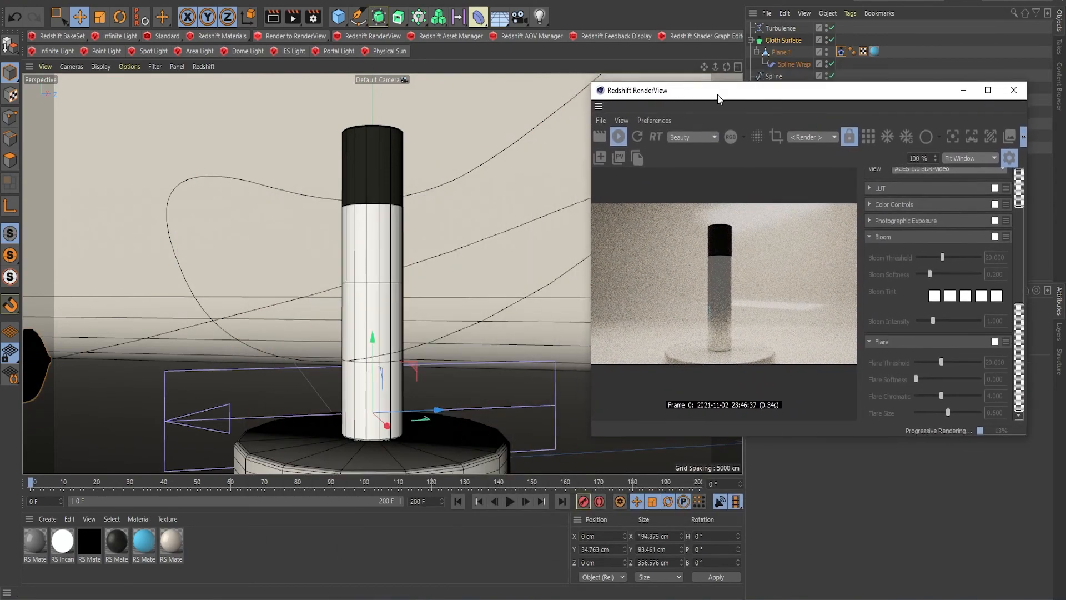
Play the cached animation past frame 45 while RenderView renders the blue ribbon.
click(510, 501)
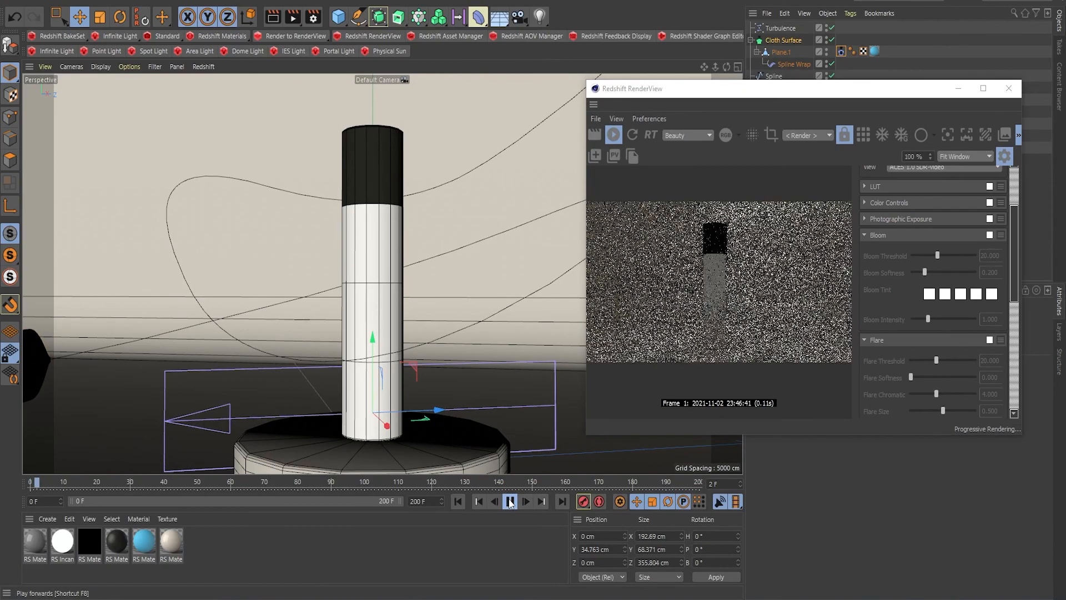
click(509, 501)
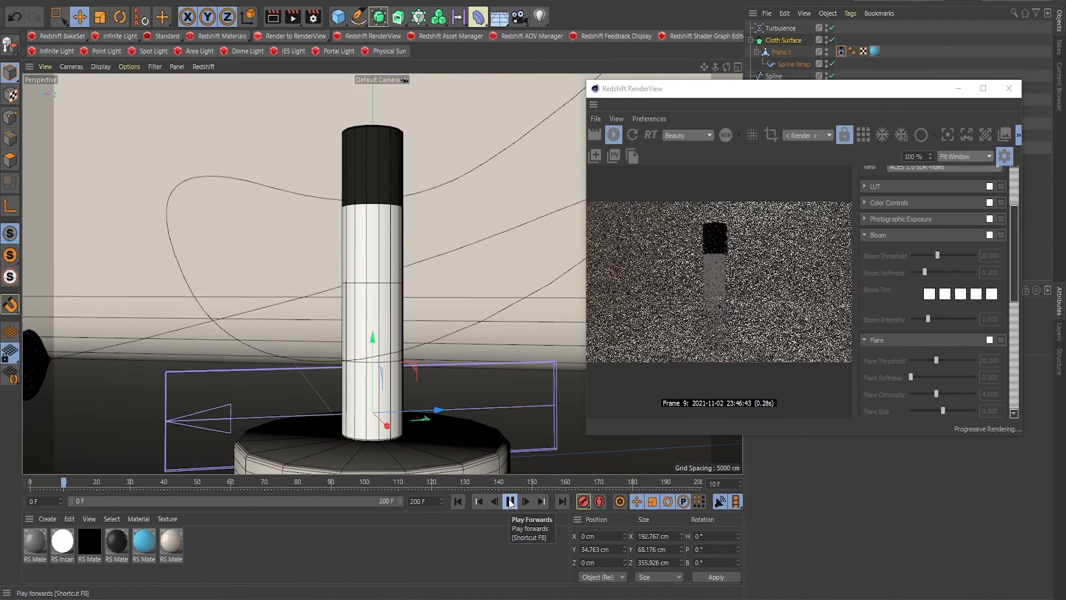
click(510, 501)
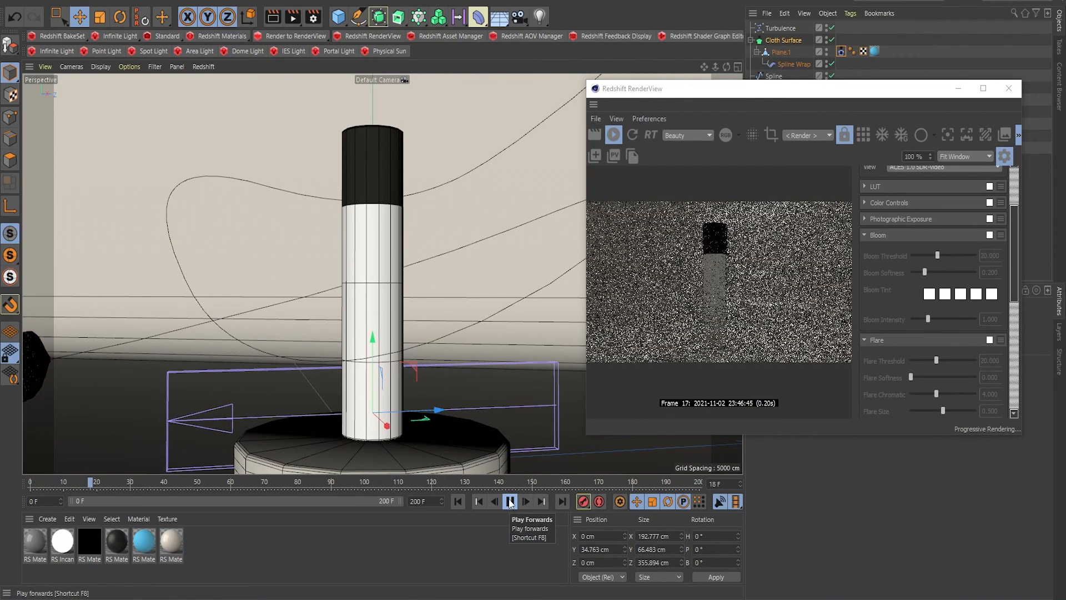
click(511, 501)
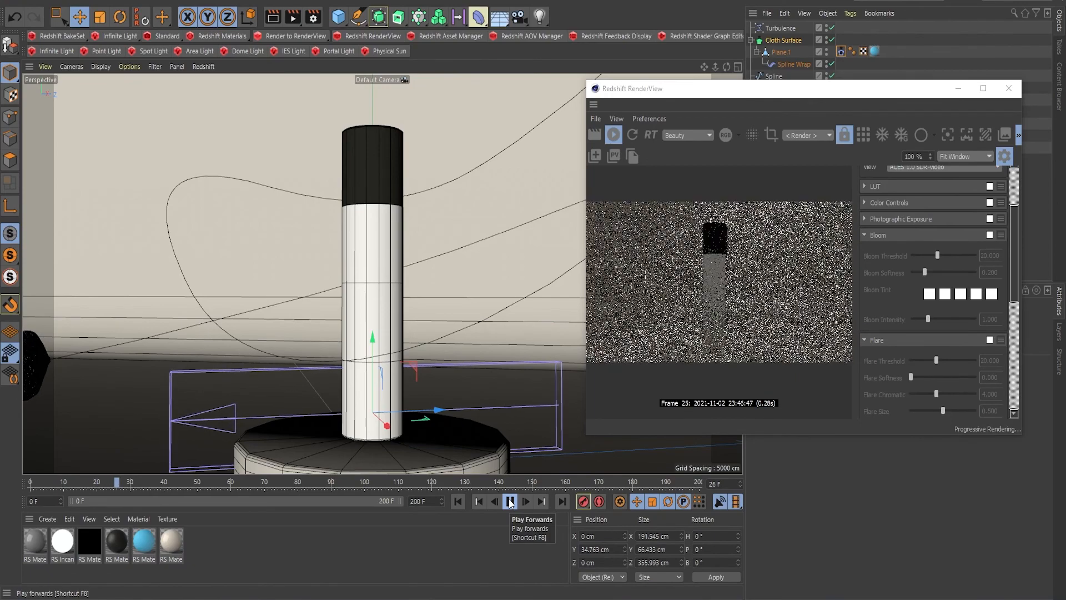
click(509, 501)
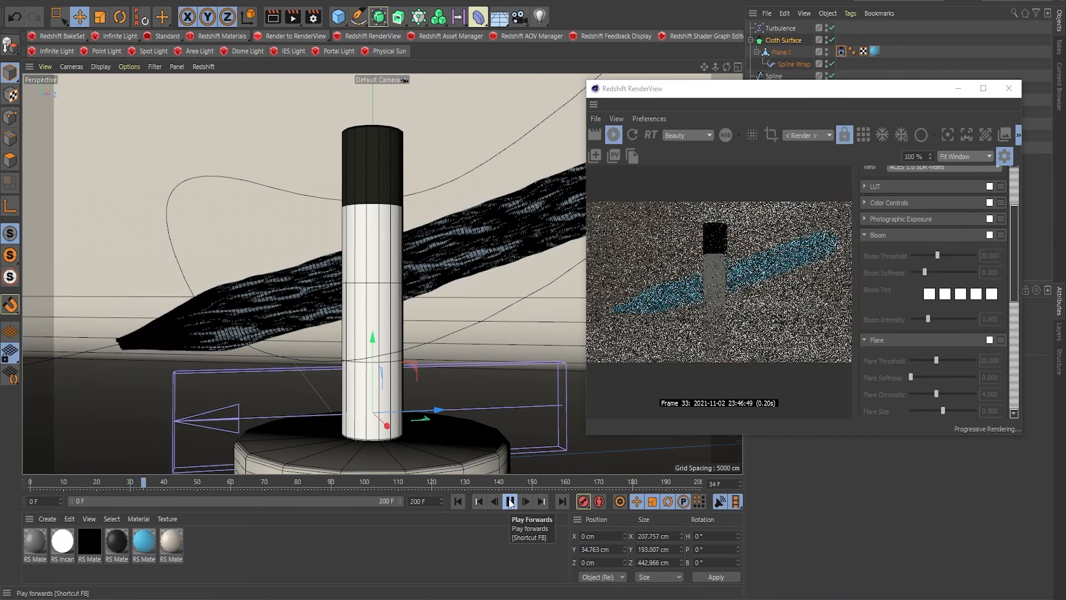
click(509, 501)
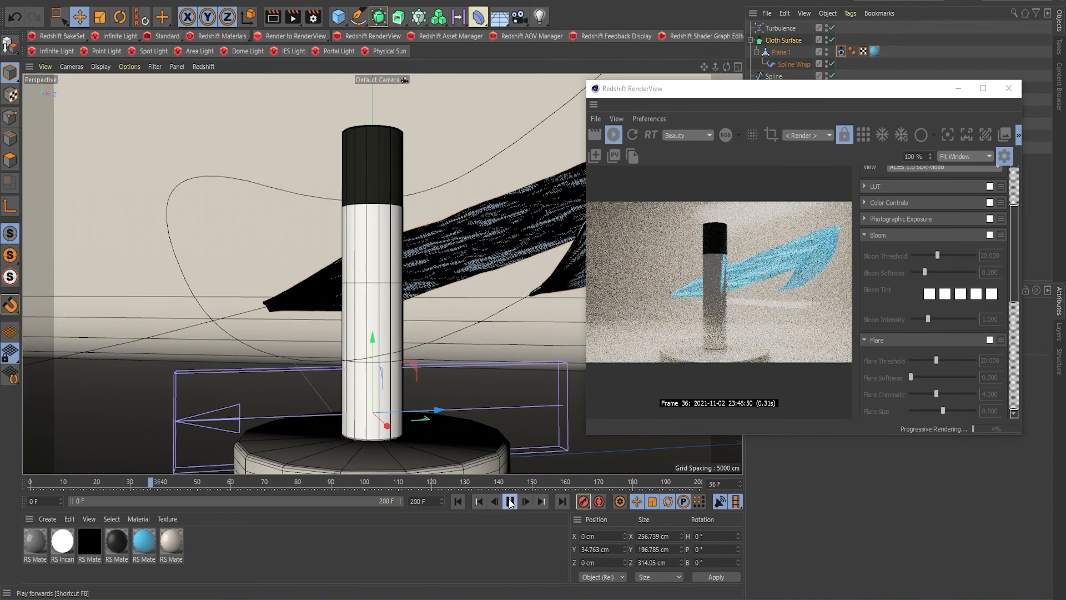
click(509, 500)
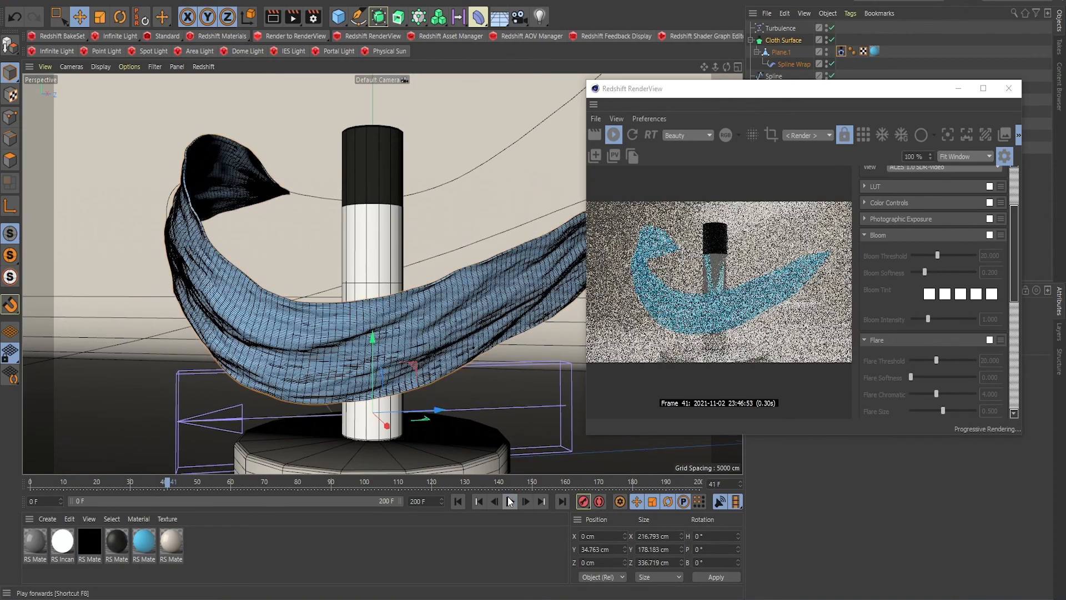
click(525, 501)
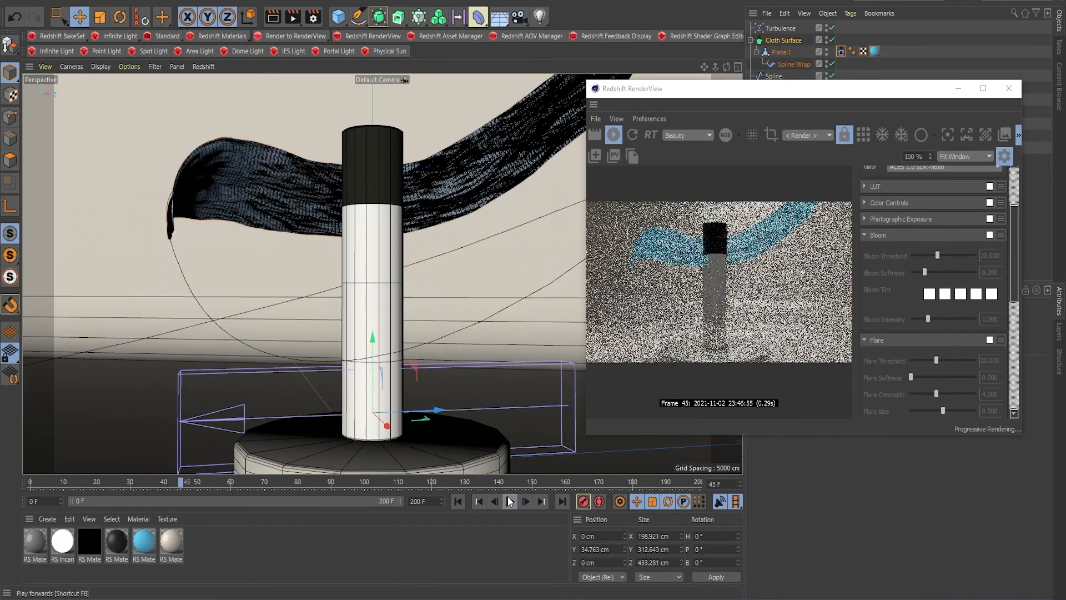
click(509, 501)
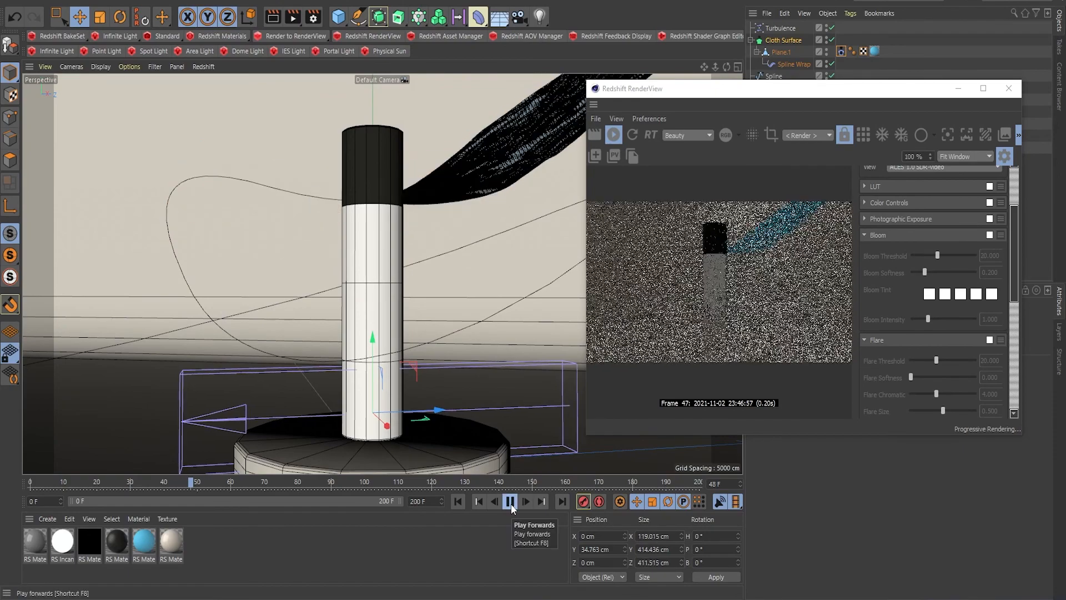